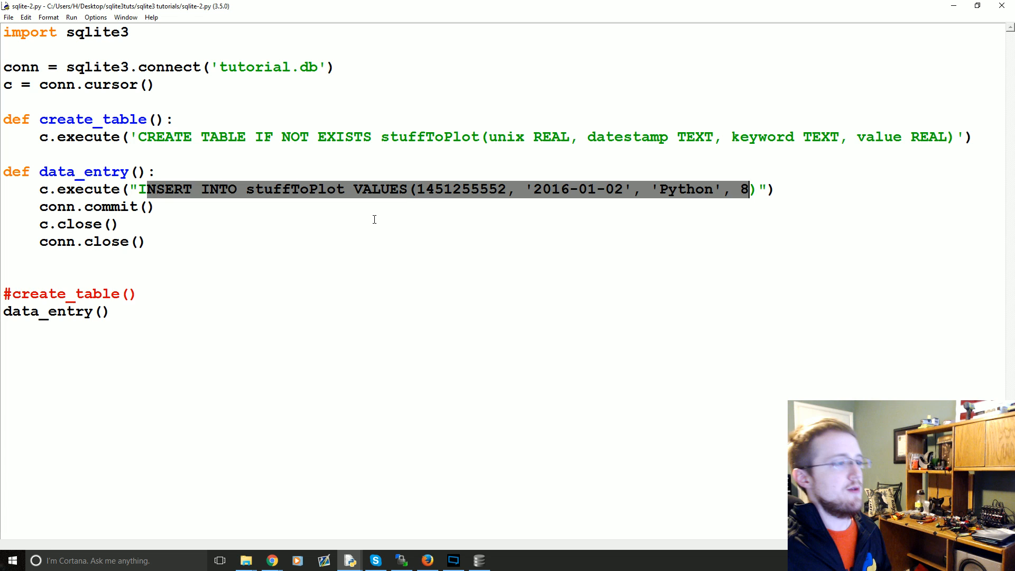
- Add 'import time', 'import datetime' and 'import random' beneath import sqlite3
{"action": "double_click", "coordinate": [461, 189]}
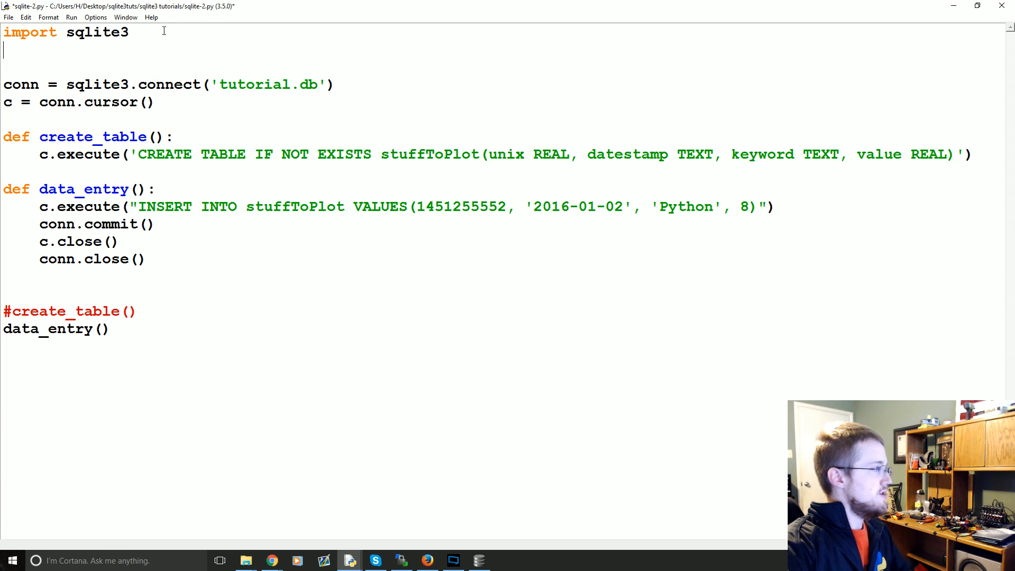
{"action": "type", "text": "import time"}
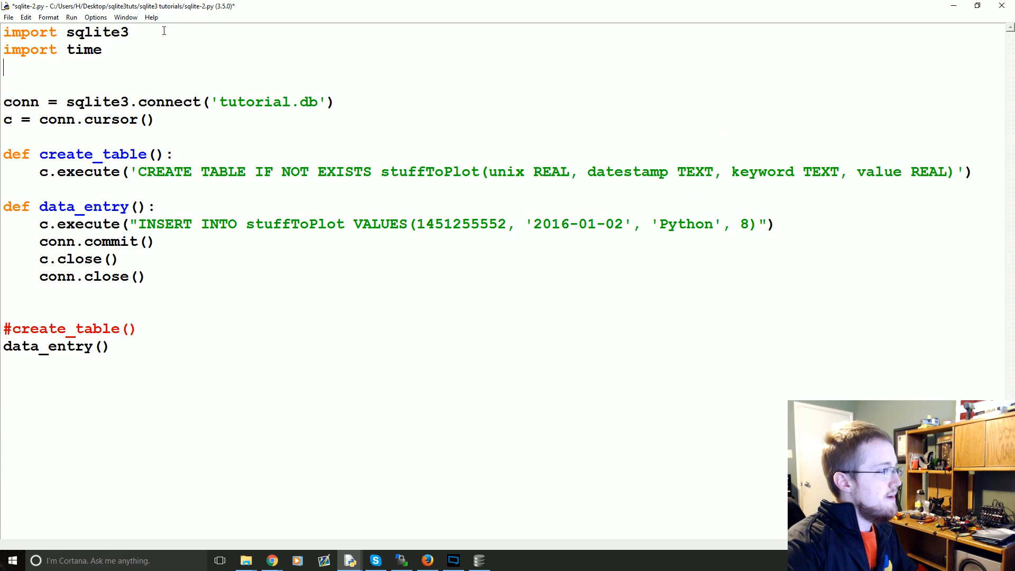
{"action": "type", "text": "import datetime"}
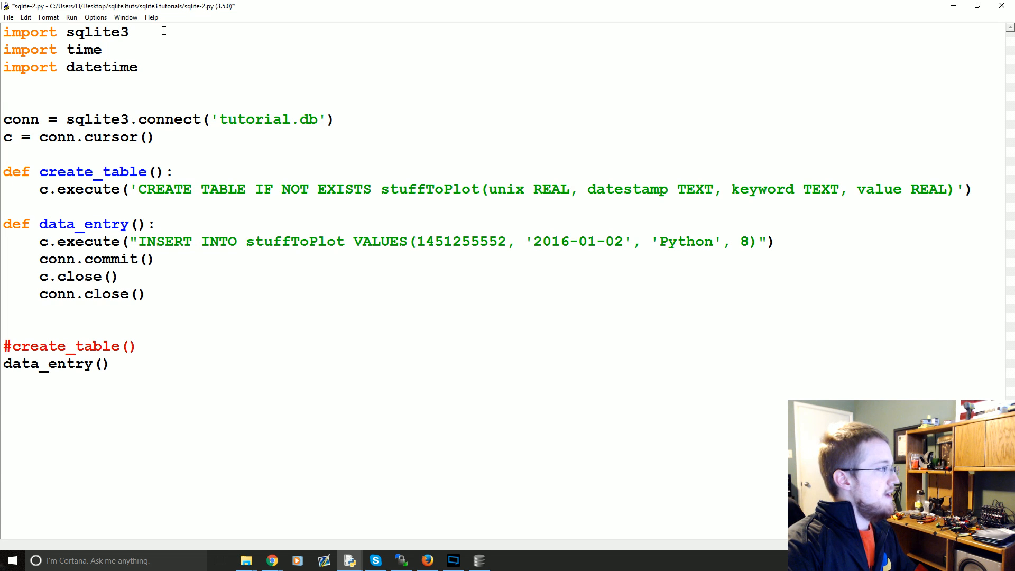
{"action": "type", "text": "import random"}
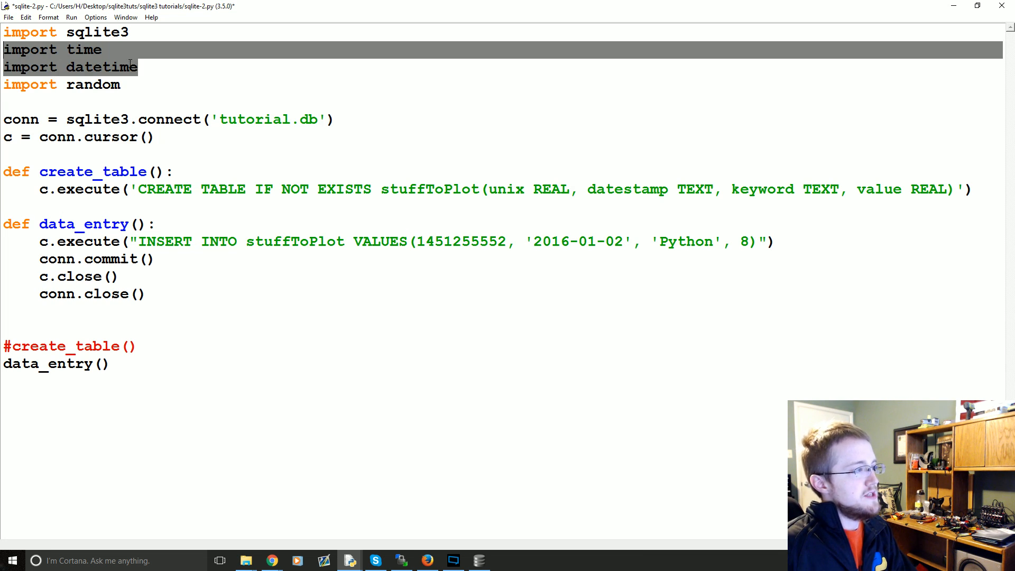
{"action": "double_click", "coordinate": [506, 189]}
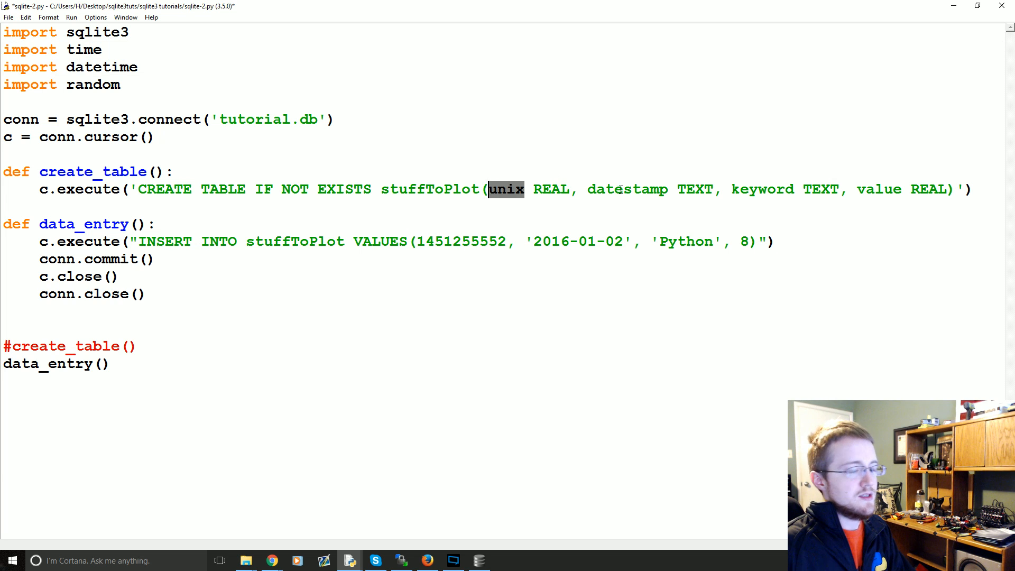
{"action": "double_click", "coordinate": [627, 189]}
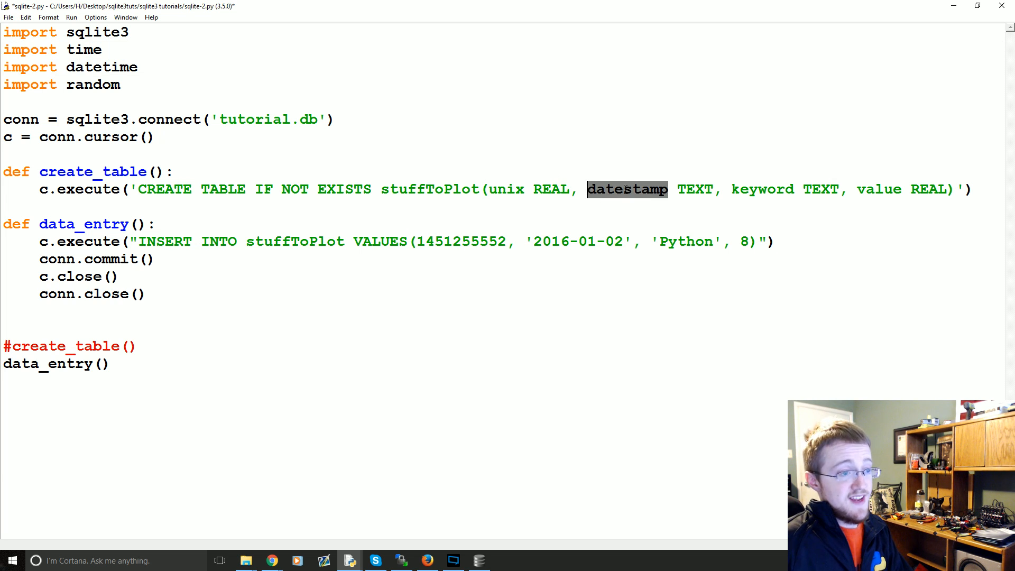
{"action": "double_click", "coordinate": [92, 84]}
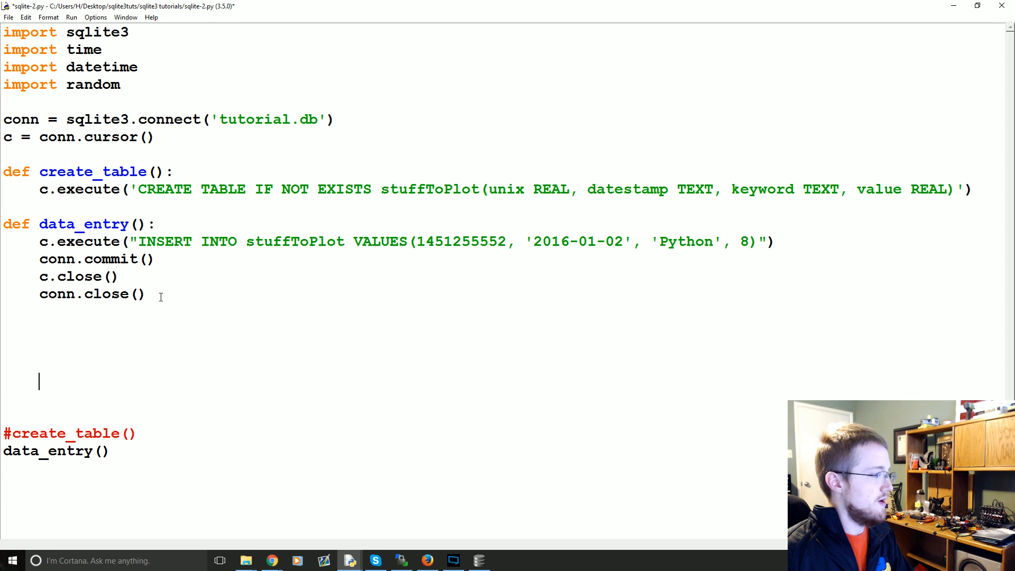
- Define dynamic_data_entry() below data_entry, starting with unix = time.time()
{"action": "scroll", "scroll_direction": "down", "scroll_amount": 3}
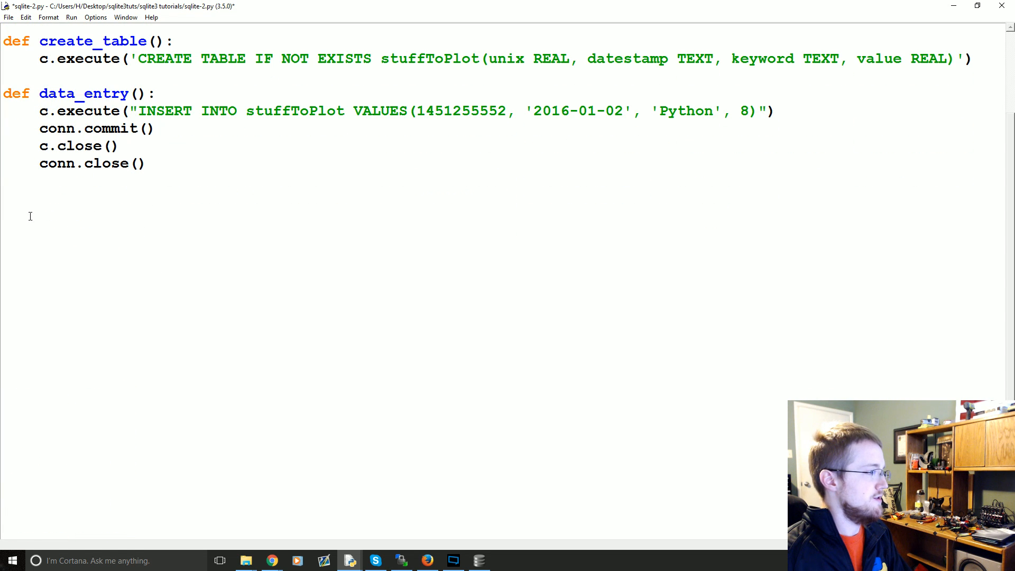
{"action": "scroll", "scroll_direction": "down", "scroll_amount": 3}
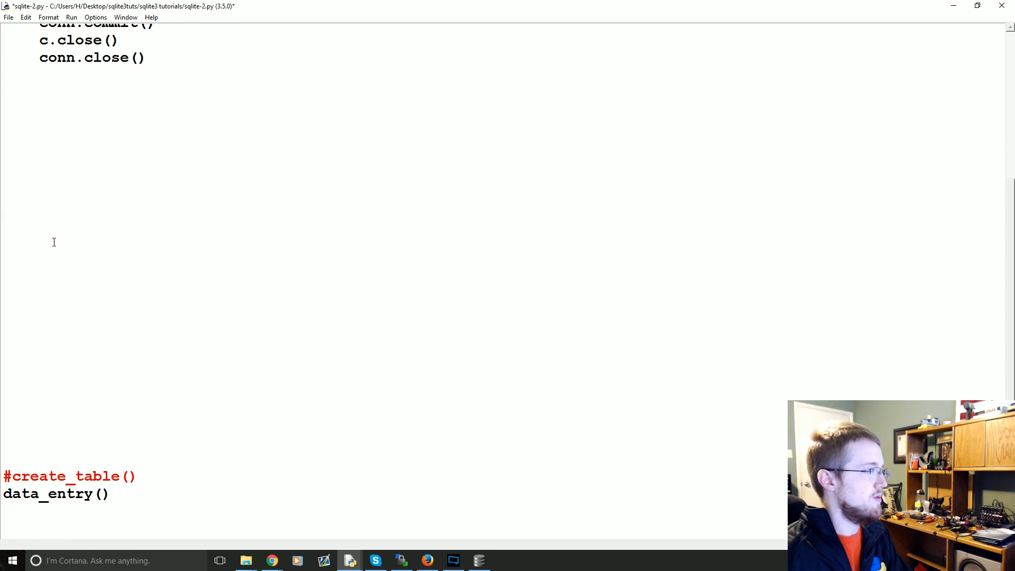
{"action": "scroll", "scroll_direction": "up", "scroll_amount": 3}
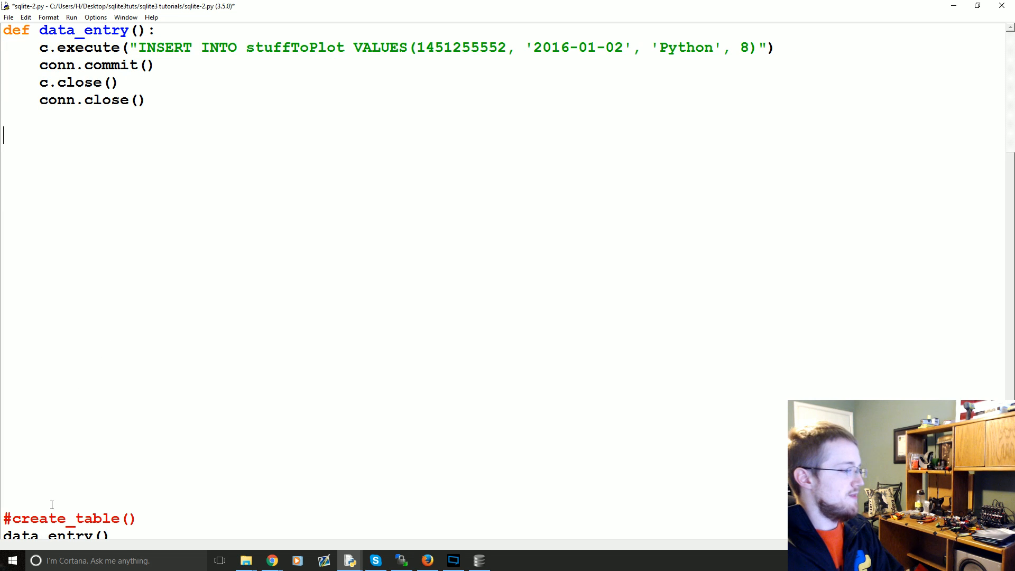
{"action": "mouse_move", "coordinate": [28, 84]}
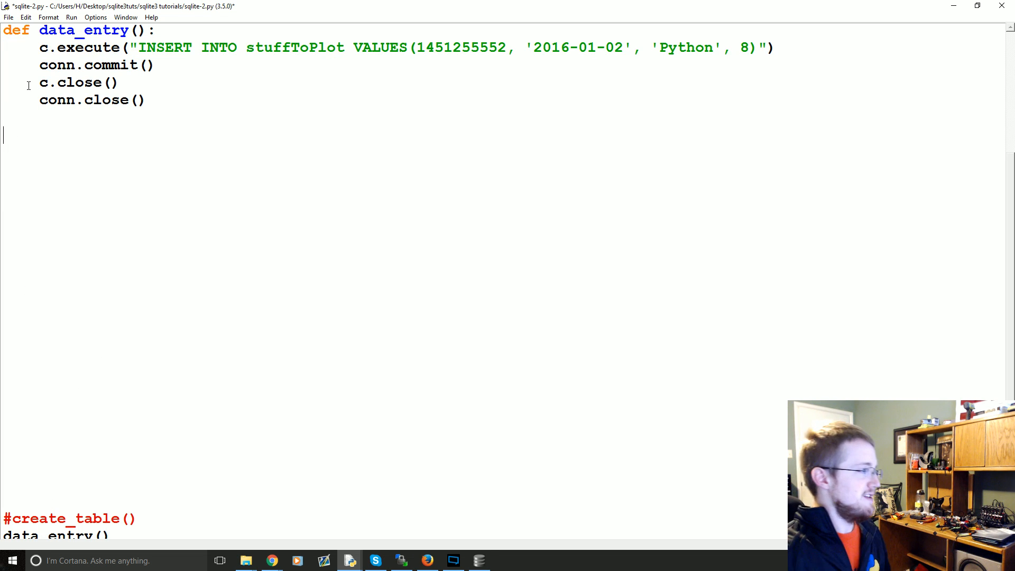
{"action": "type", "text": "de"}
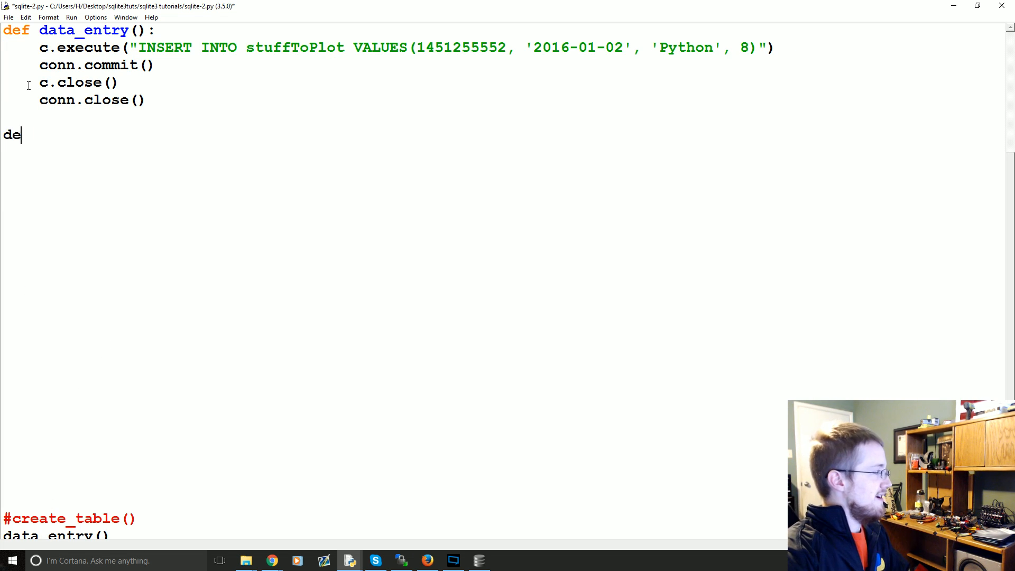
{"action": "type", "text": "f dynamic"}
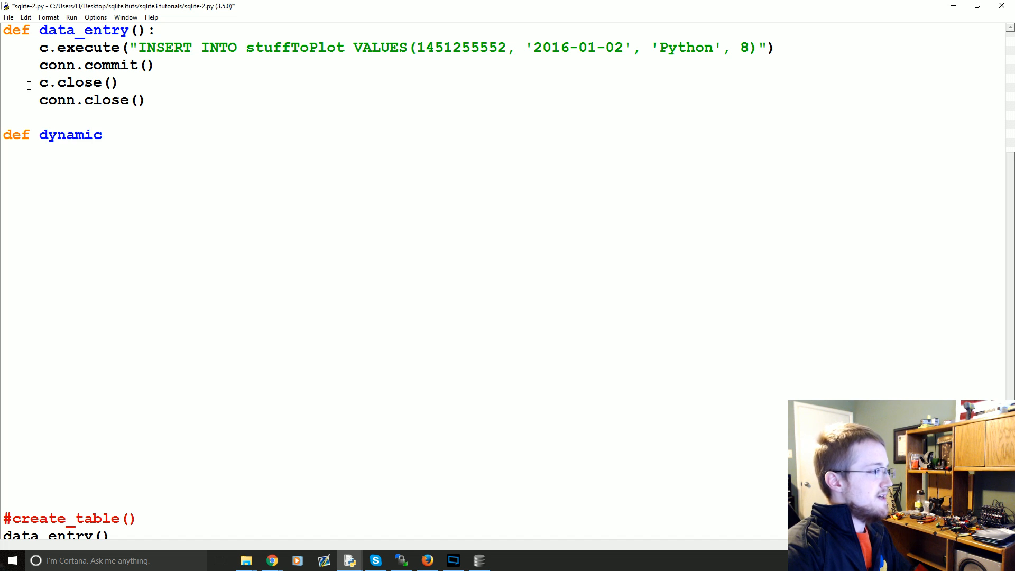
{"action": "type", "text": "_data_entry():"}
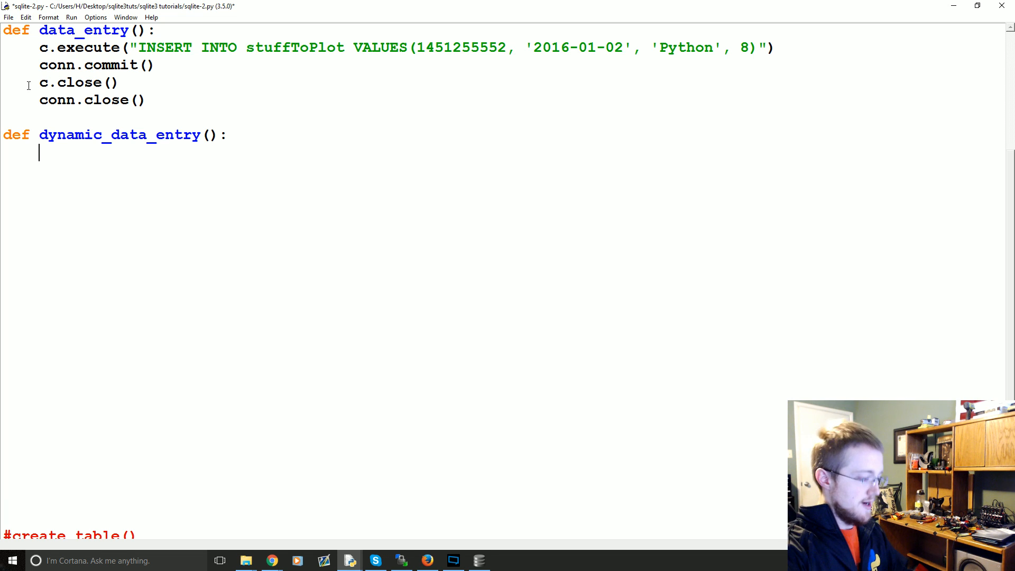
{"action": "type", "text": "unix ="}
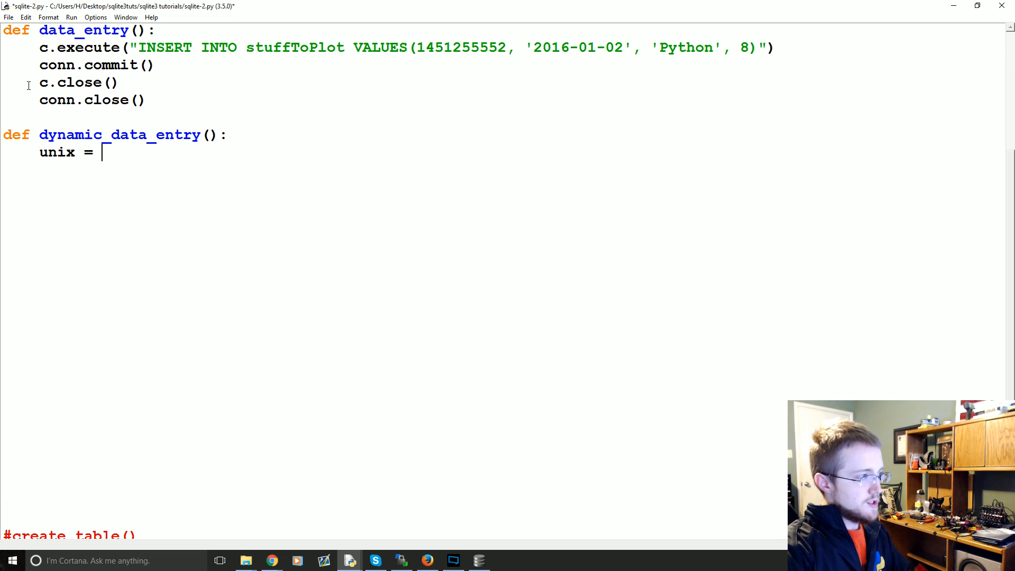
{"action": "type", "text": "time.time()"}
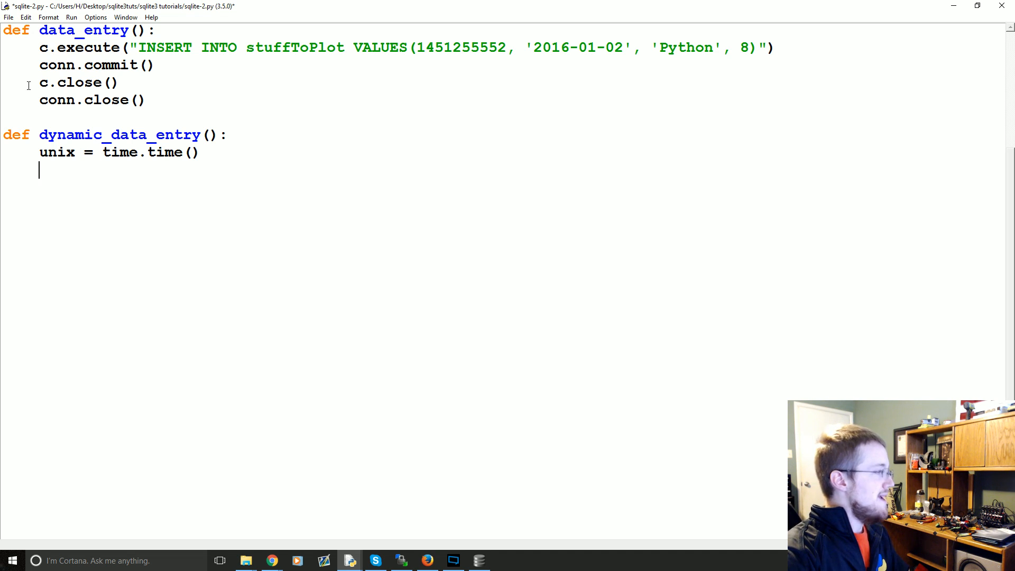
- Add a date line converting the unix timestamp to a string via strftime()
{"action": "type", "text": "d"}
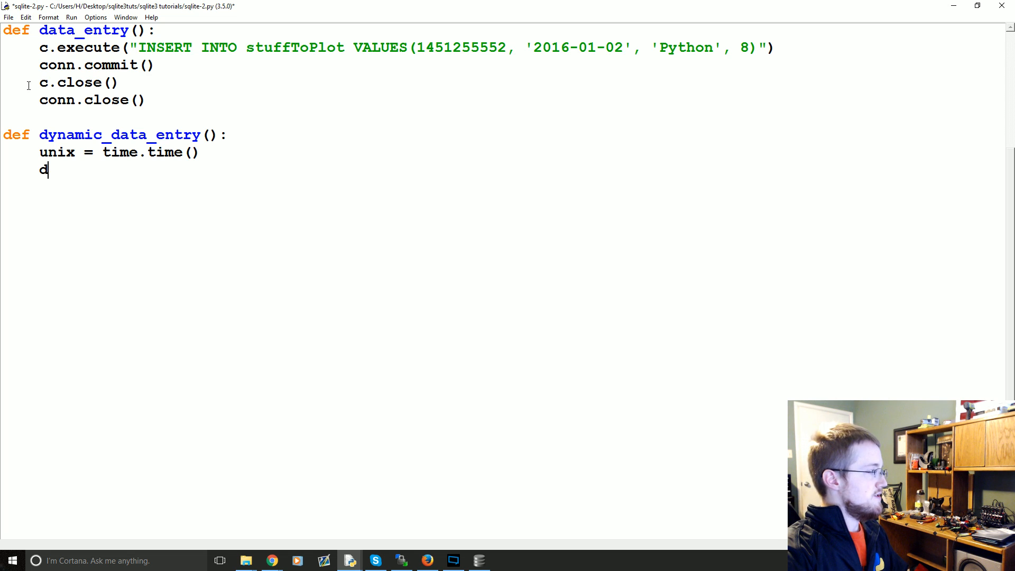
{"action": "type", "text": "ate ="}
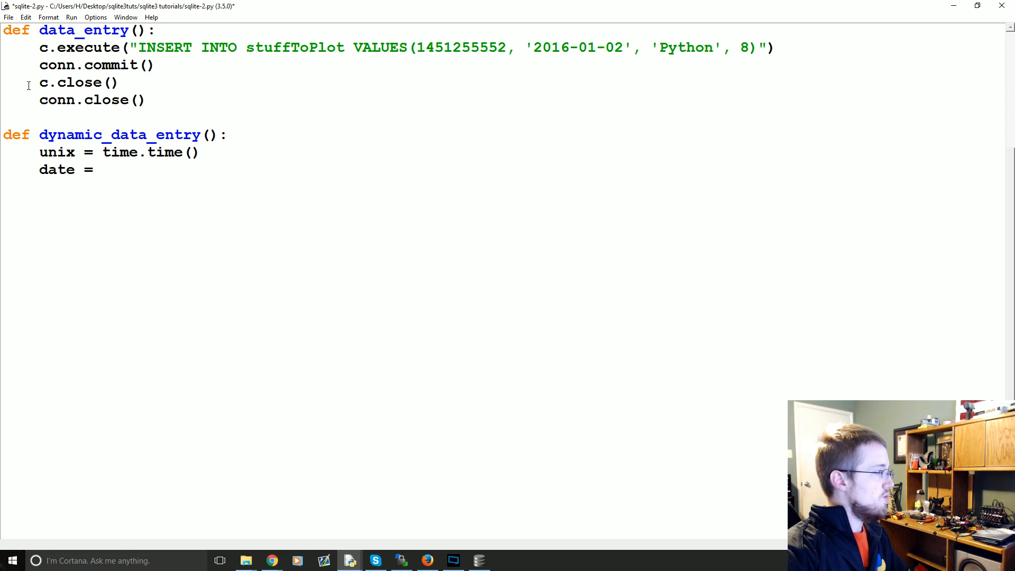
{"action": "type", "text": "str()"}
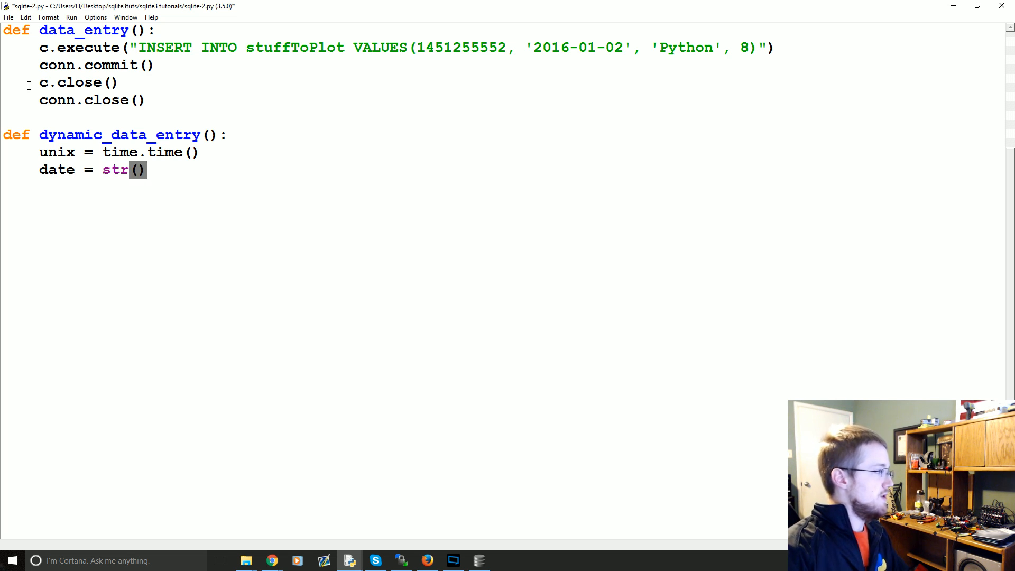
{"action": "type", "text": "datetime.datetime.fromtime"}
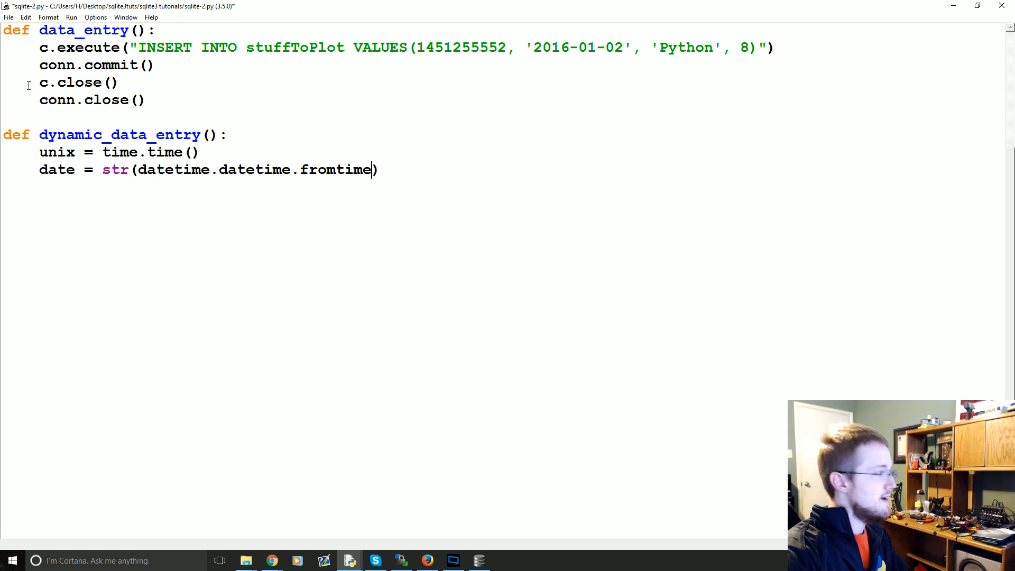
{"action": "type", "text": "stamp("}
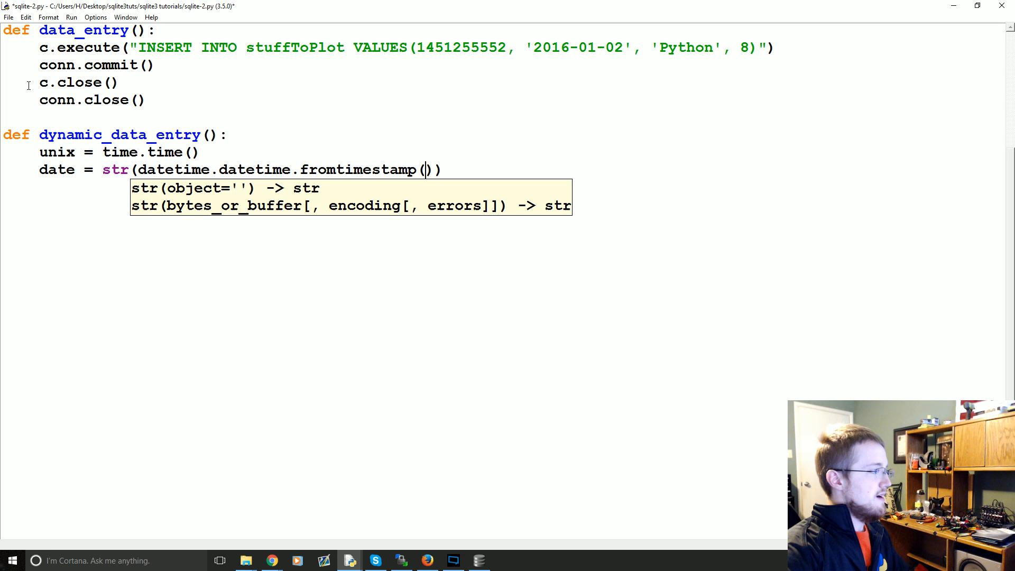
{"action": "type", "text": "unix).st"}
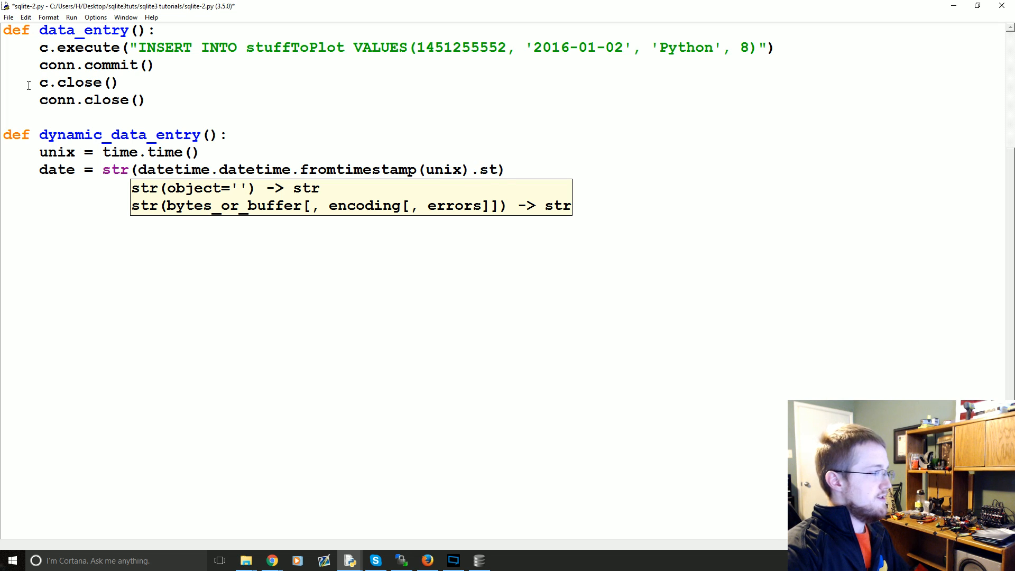
{"action": "type", "text": "rft"}
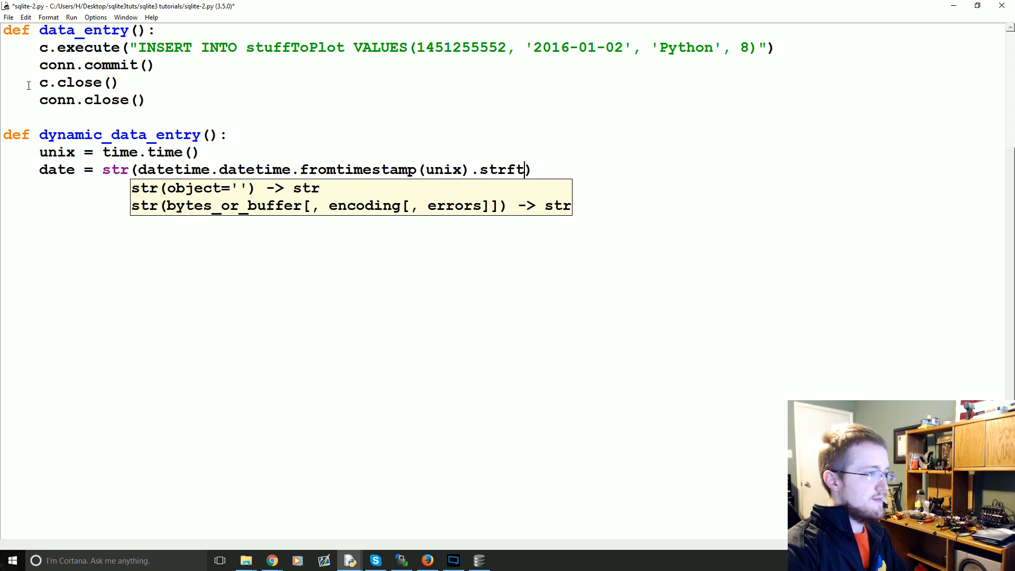
{"action": "type", "text": "ime()"}
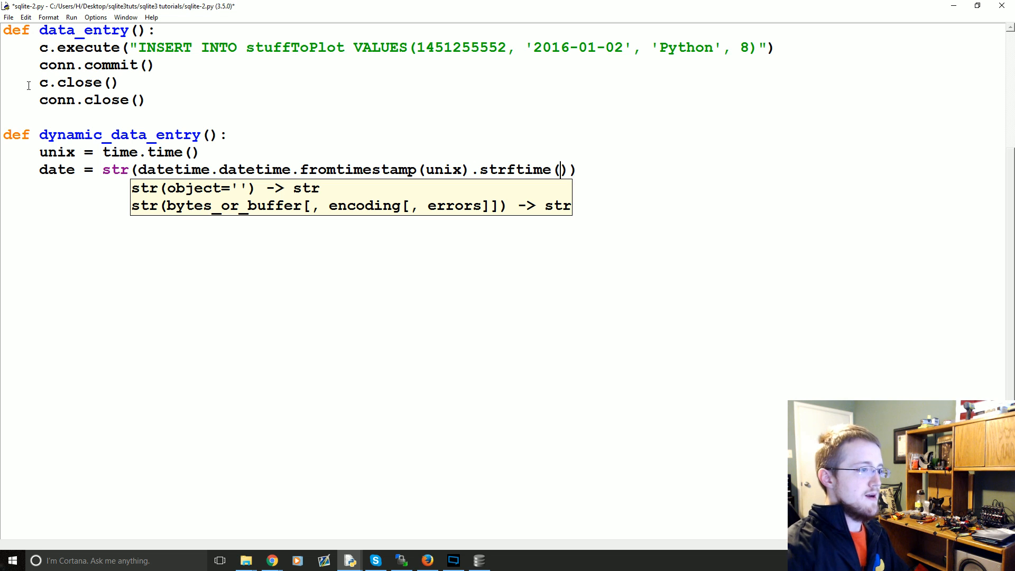
- Give strftime the format string '%Y-%m-%d %H:%M:%S'
{"action": "type", "text": "%"}
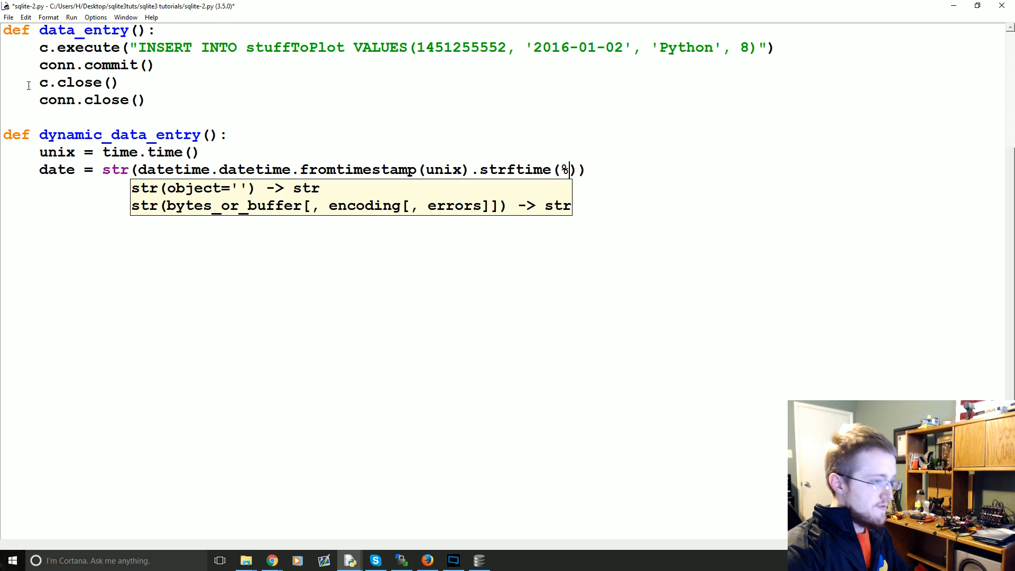
{"action": "type", "text": "''"}
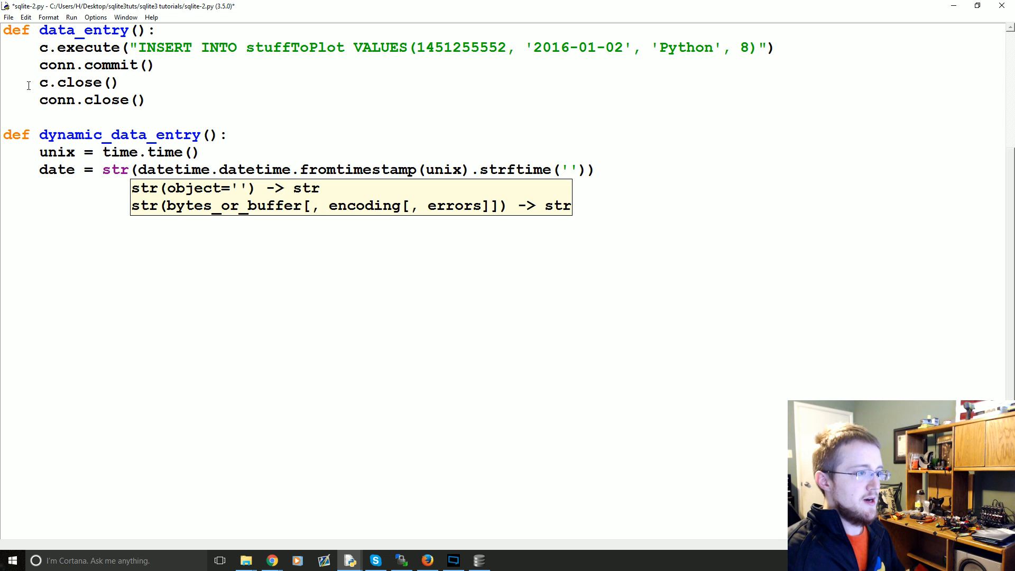
{"action": "type", "text": "%"}
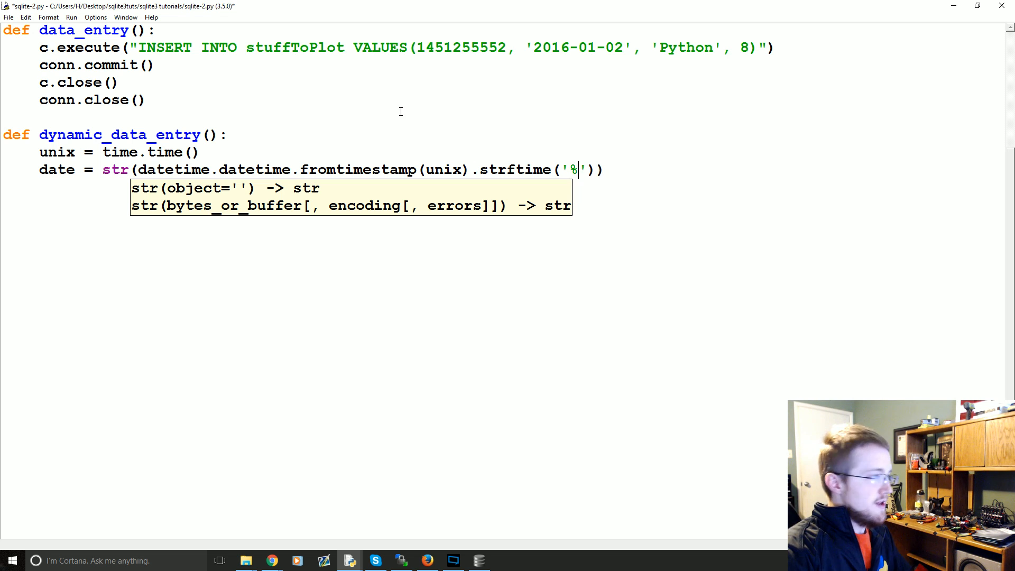
{"action": "type", "text": "Y"}
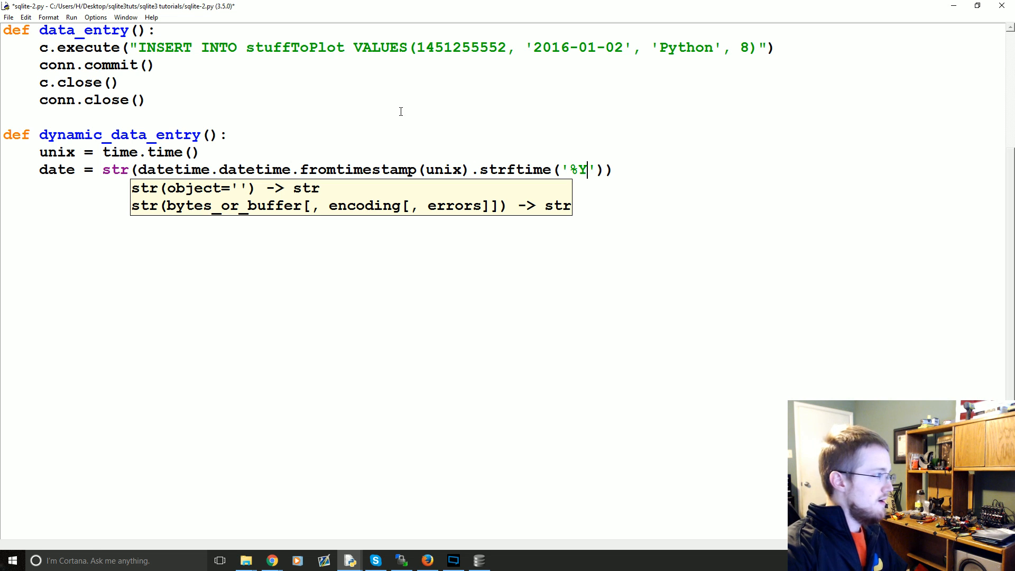
{"action": "type", "text": "-%m"}
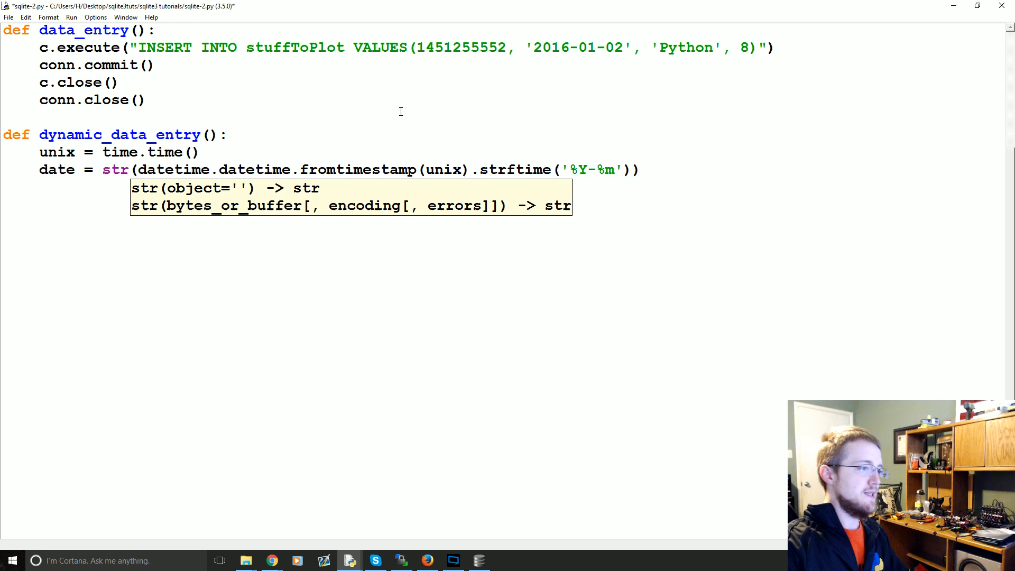
{"action": "type", "text": "-%d"}
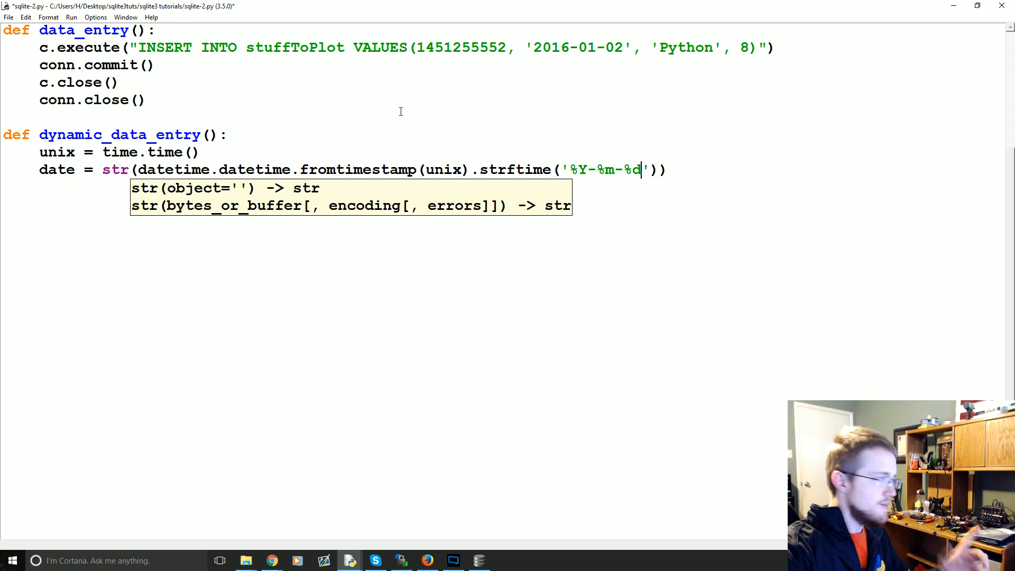
{"action": "type", "text": "%"}
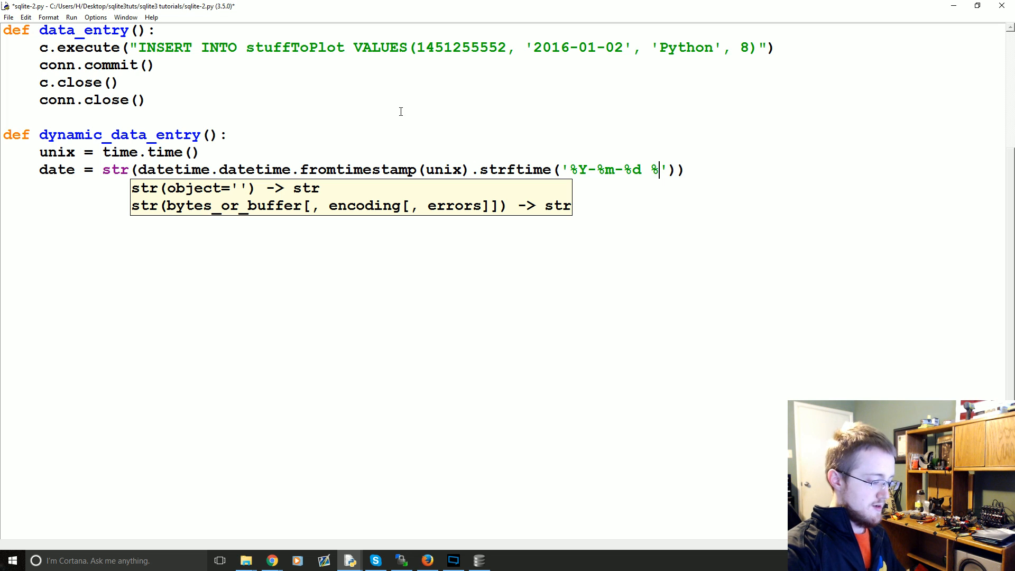
{"action": "type", "text": "H"}
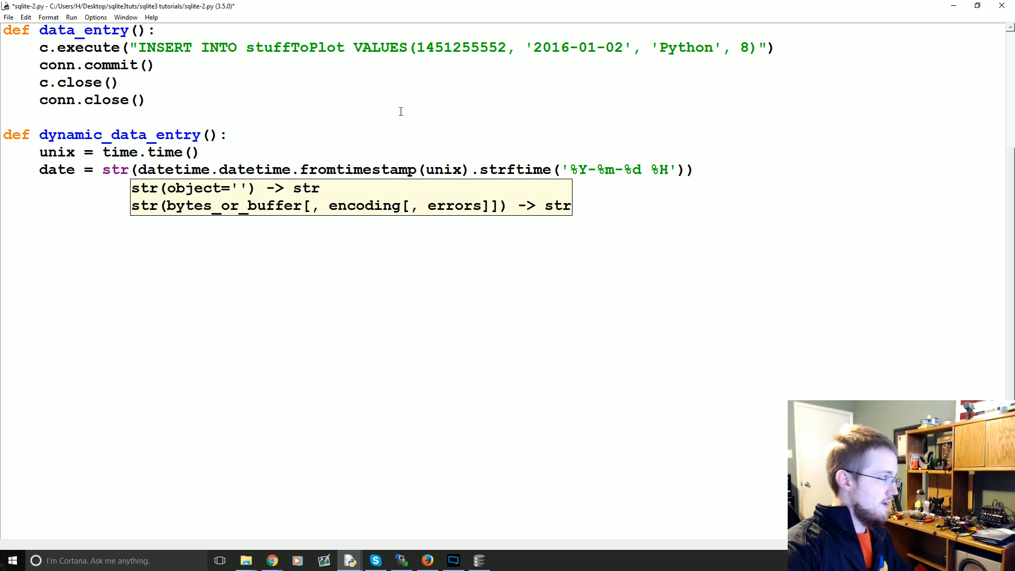
{"action": "type", "text": ":%M:"}
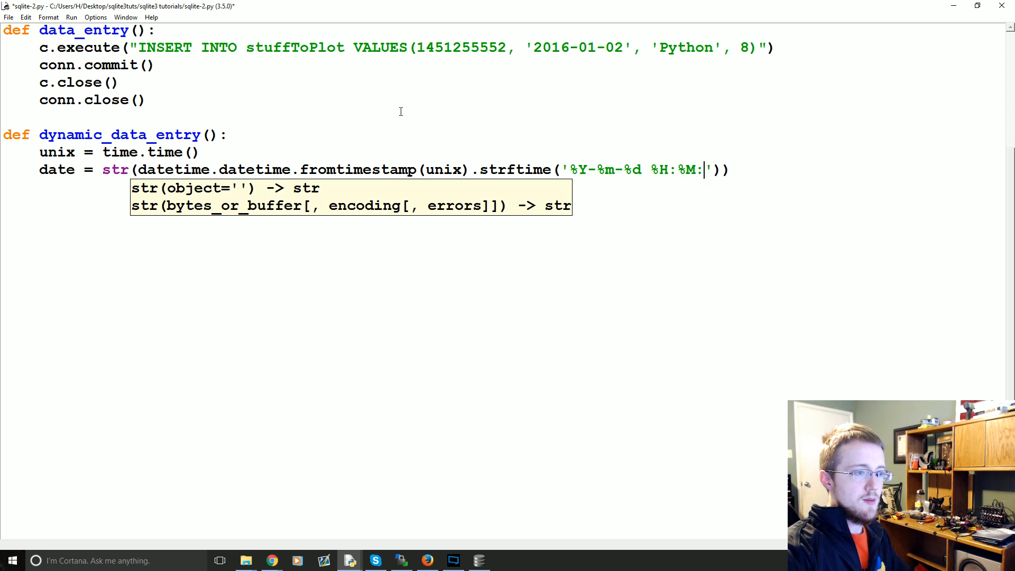
{"action": "type", "text": "%S"}
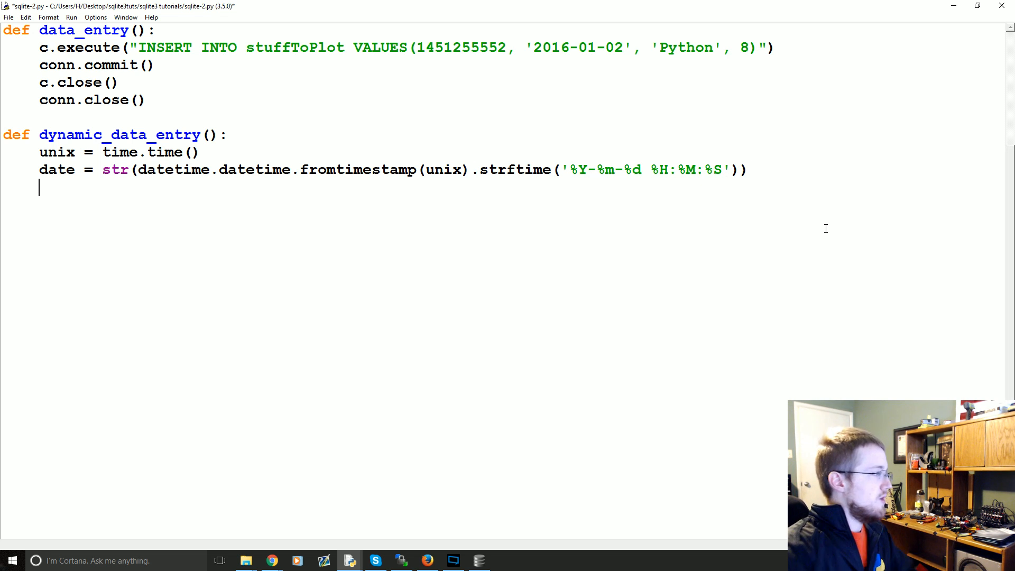
- Add keyword = 'Python' and value = random.randrange(0,10) below the date line
{"action": "type", "text": "keyword ="}
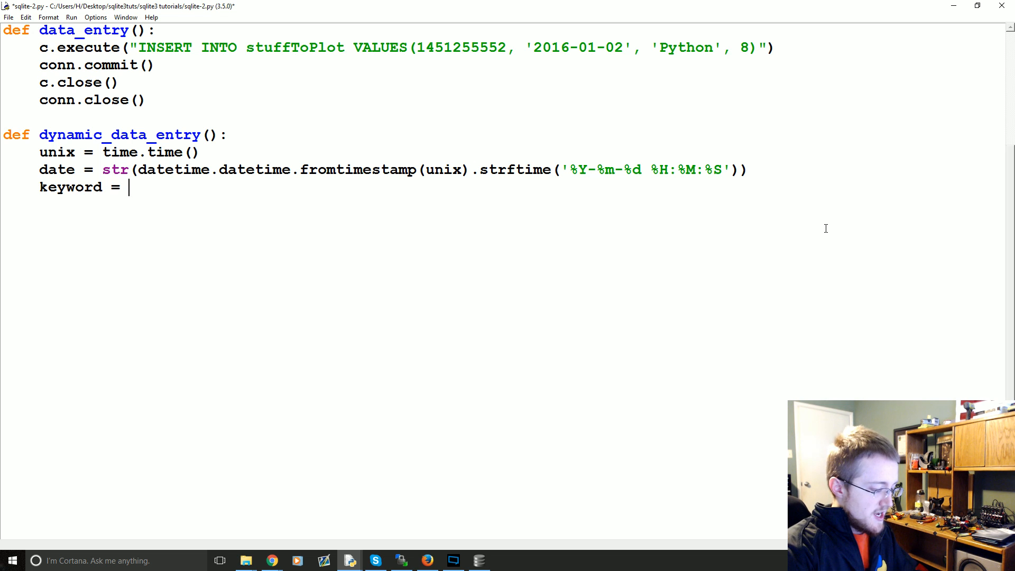
{"action": "type", "text": "'Python'"}
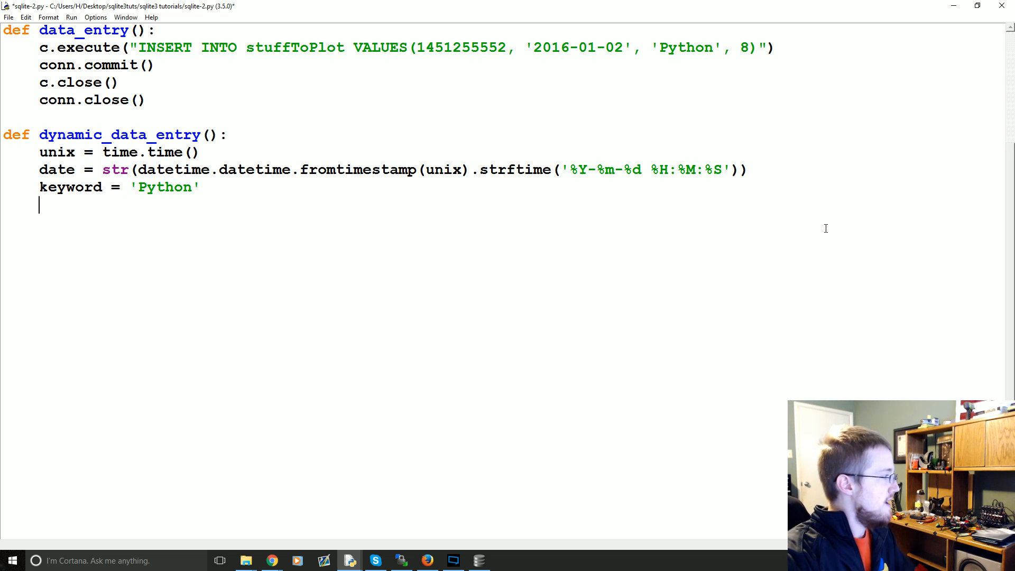
{"action": "type", "text": "value = r"}
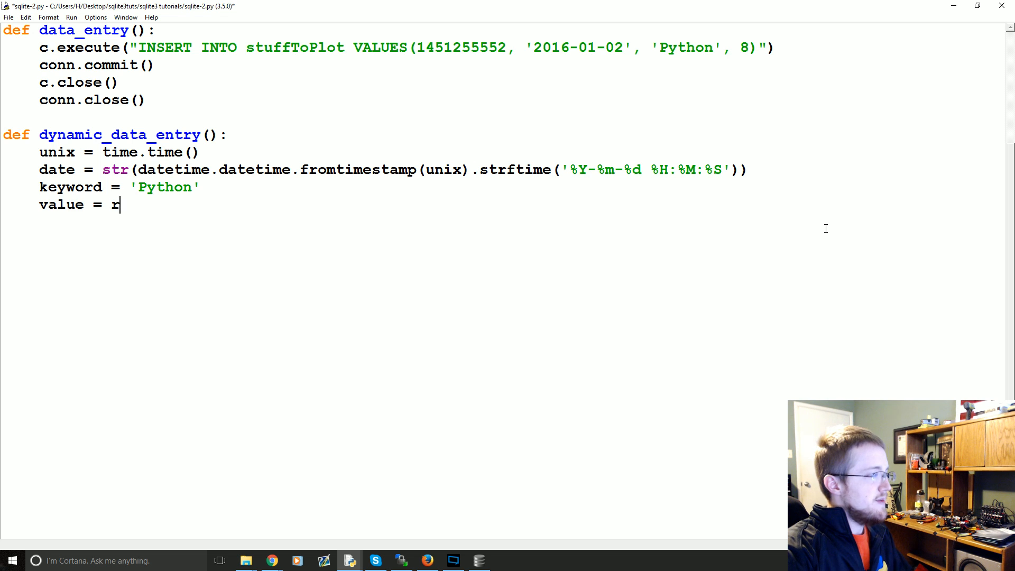
{"action": "type", "text": "andom.randrange"}
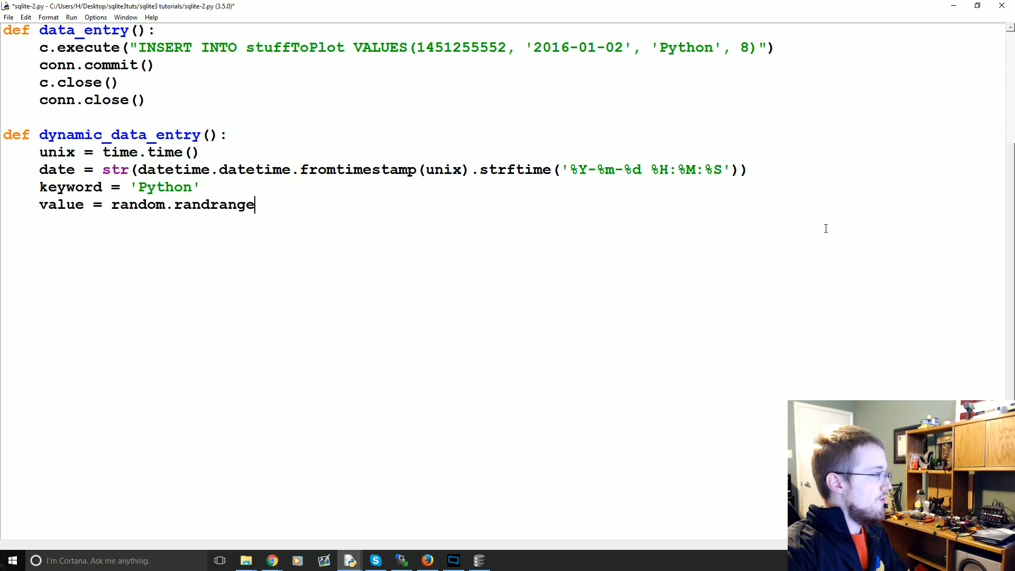
{"action": "type", "text": "(0,"}
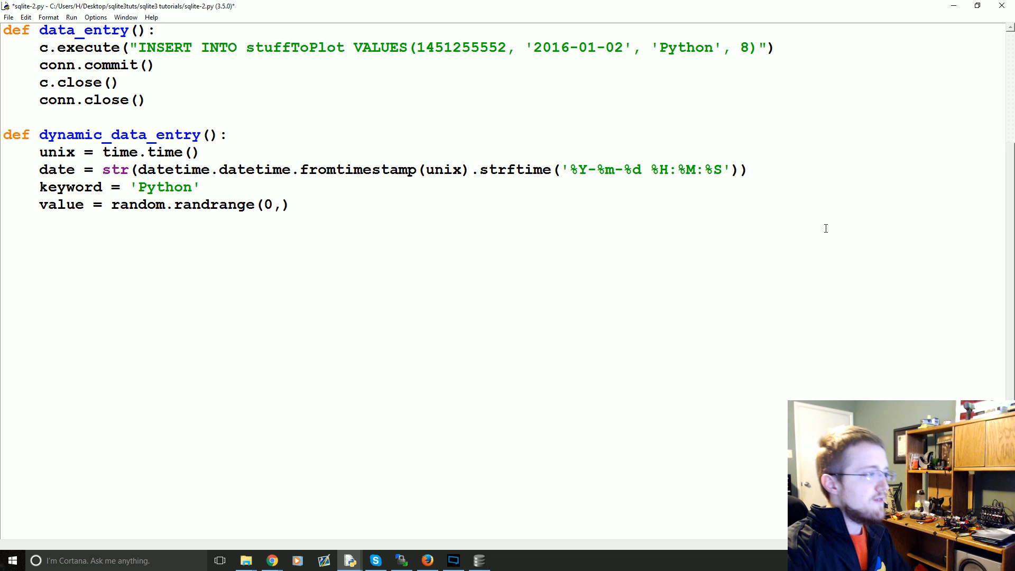
{"action": "type", "text": "10"}
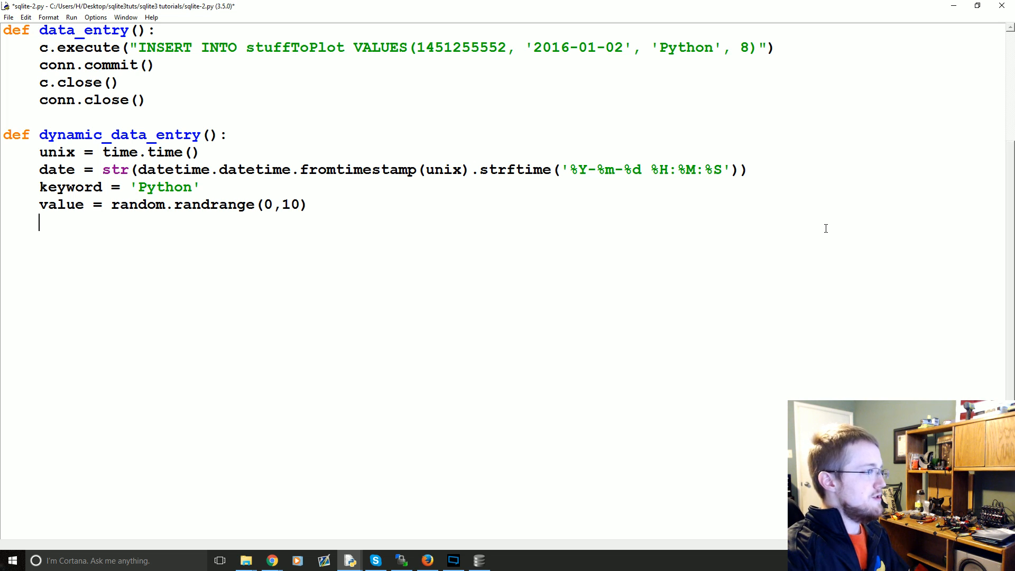
- Start a c.execute call with an "INSERT INTO stuffToPlot ()" string
{"action": "type", "text": "c.execute"}
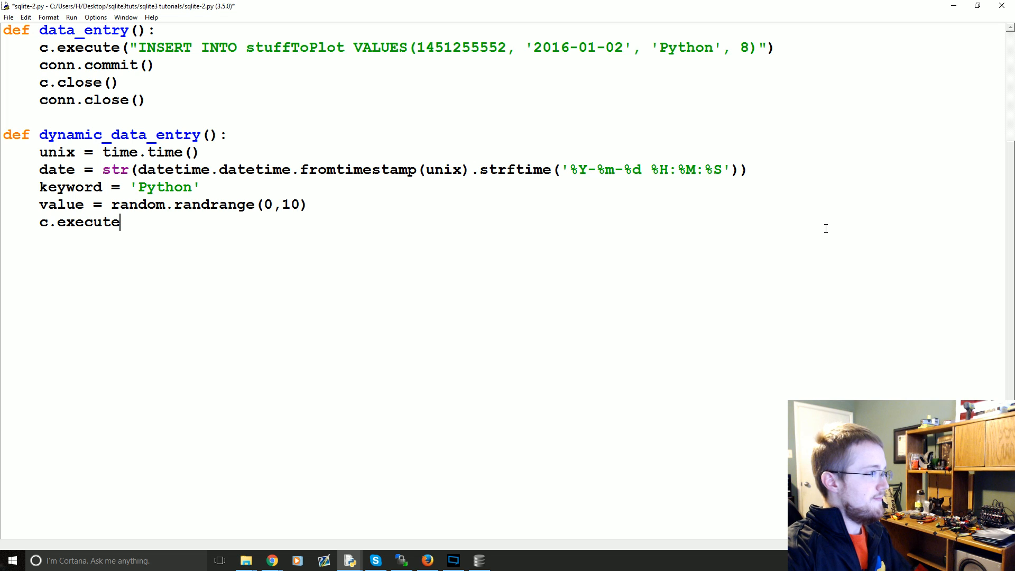
{"action": "type", "text": "(\"\")"}
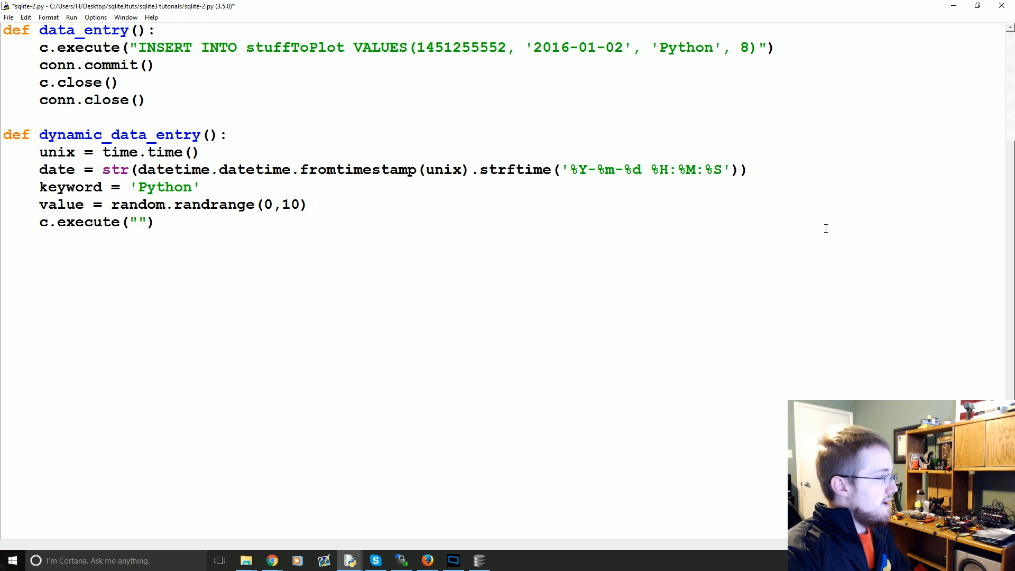
{"action": "type", "text": "INSE"}
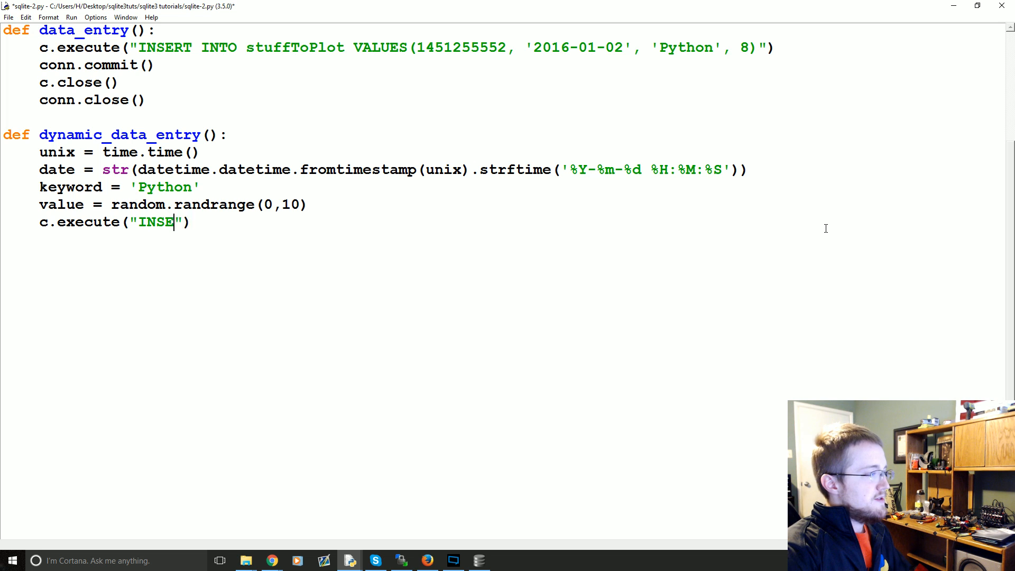
{"action": "type", "text": "RT INTO stuffT"}
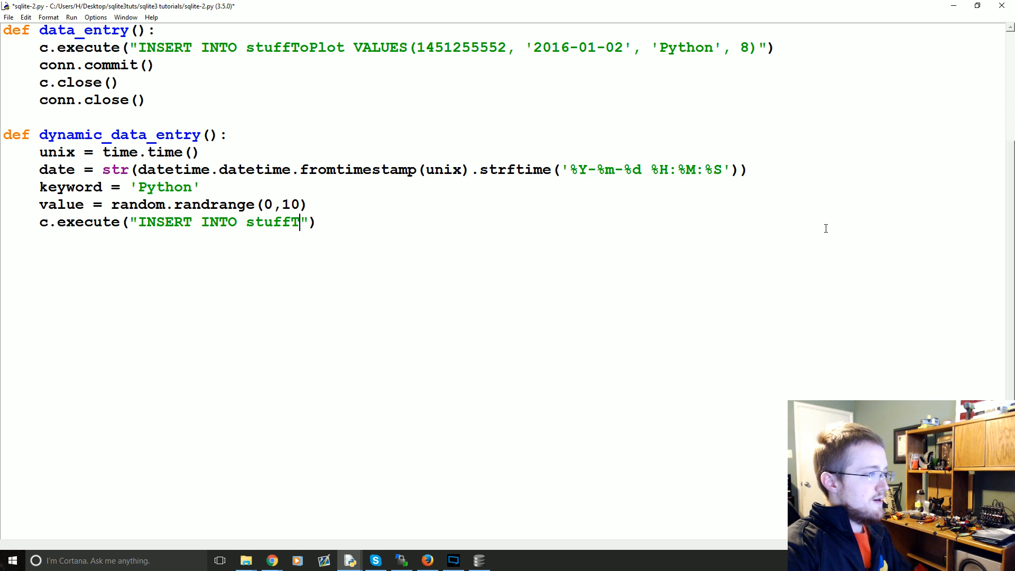
{"action": "type", "text": "oPlot"}
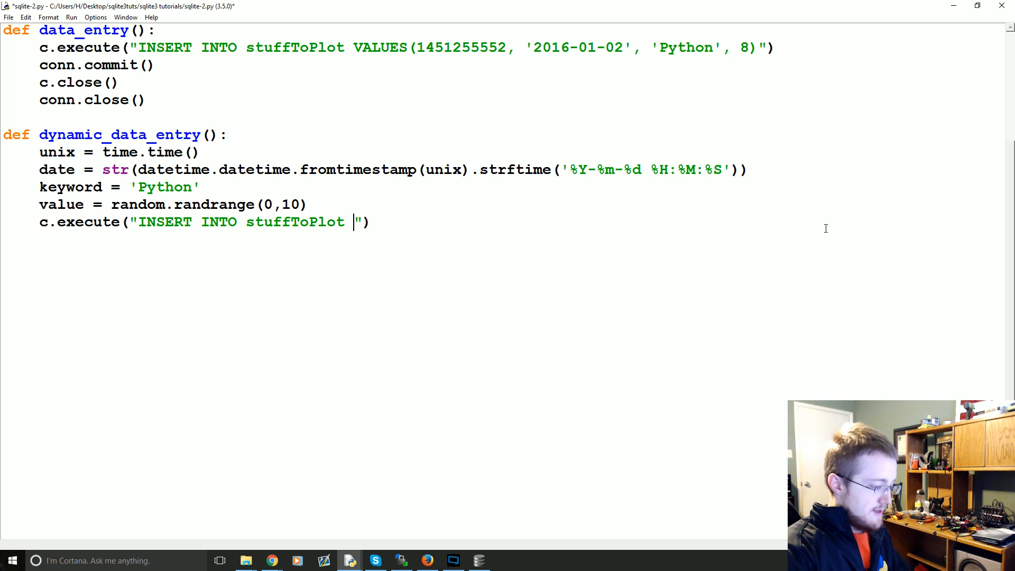
{"action": "type", "text": "()"}
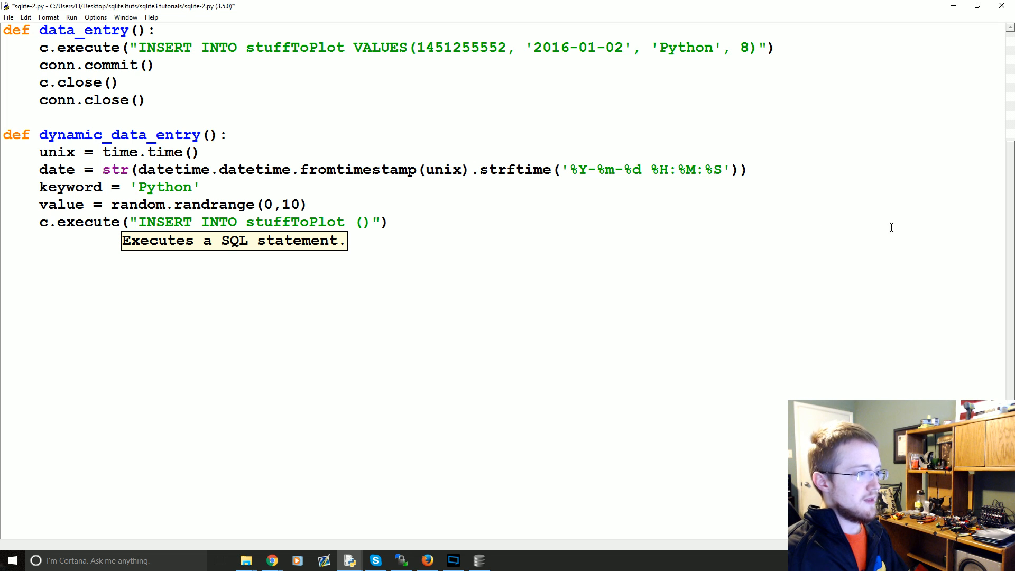
- Fill the INSERT parentheses with the columns unix, datestamp, keyword, value
{"action": "double_click", "coordinate": [381, 47]}
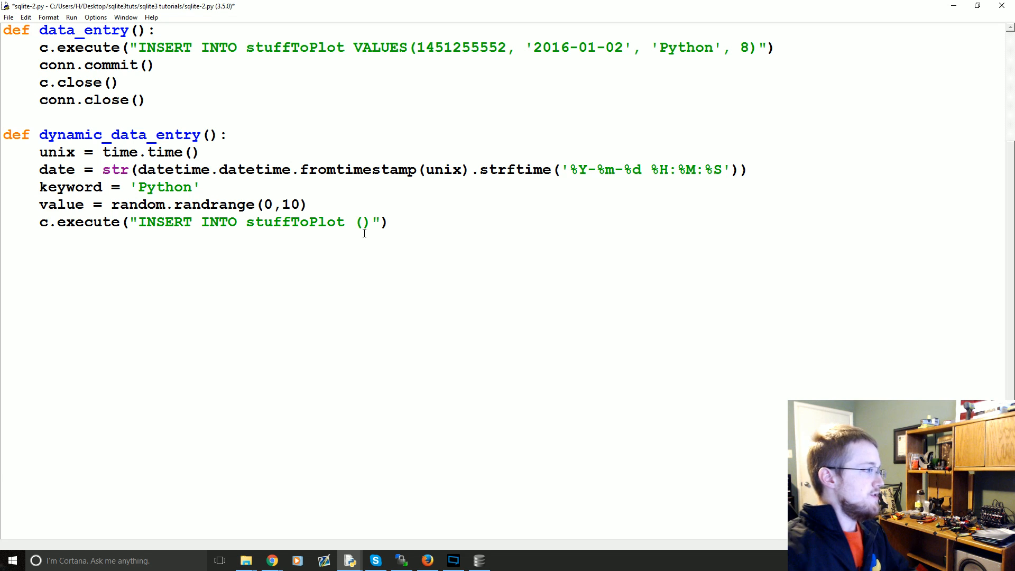
{"action": "type", "text": "unix, datestamp, keyword"}
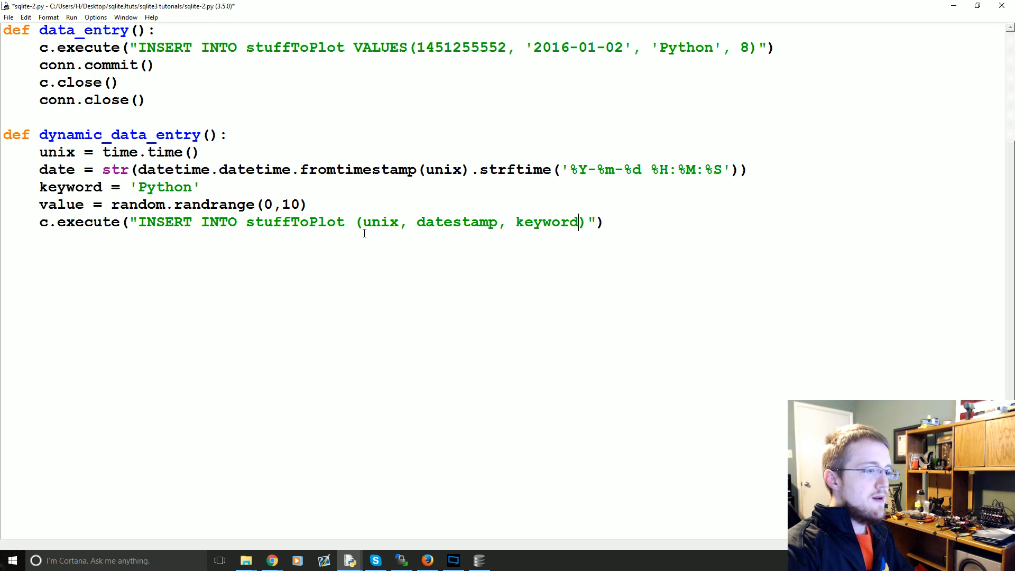
{"action": "type", "text": ", value"}
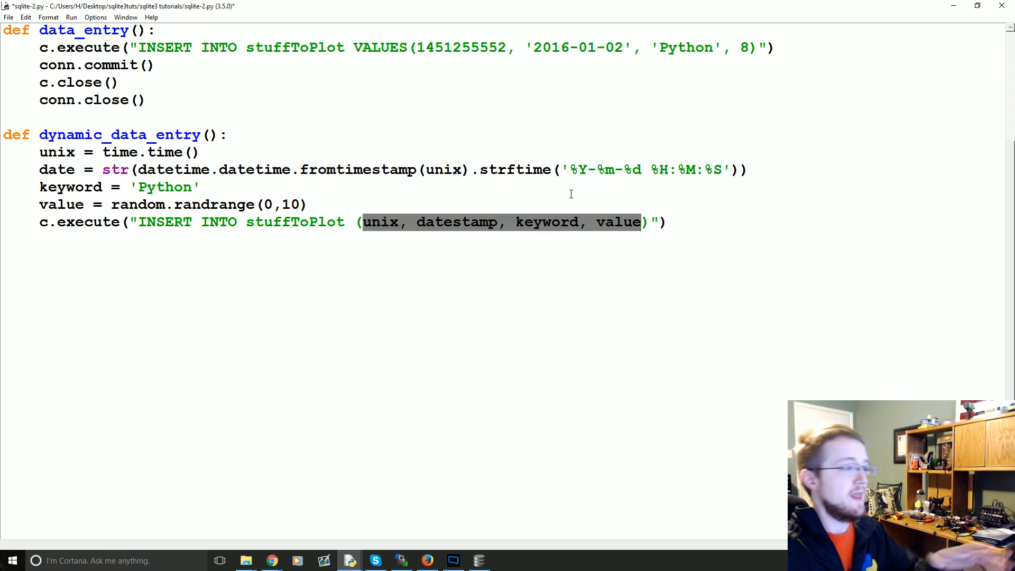
{"action": "left_click", "coordinate": [381, 222]}
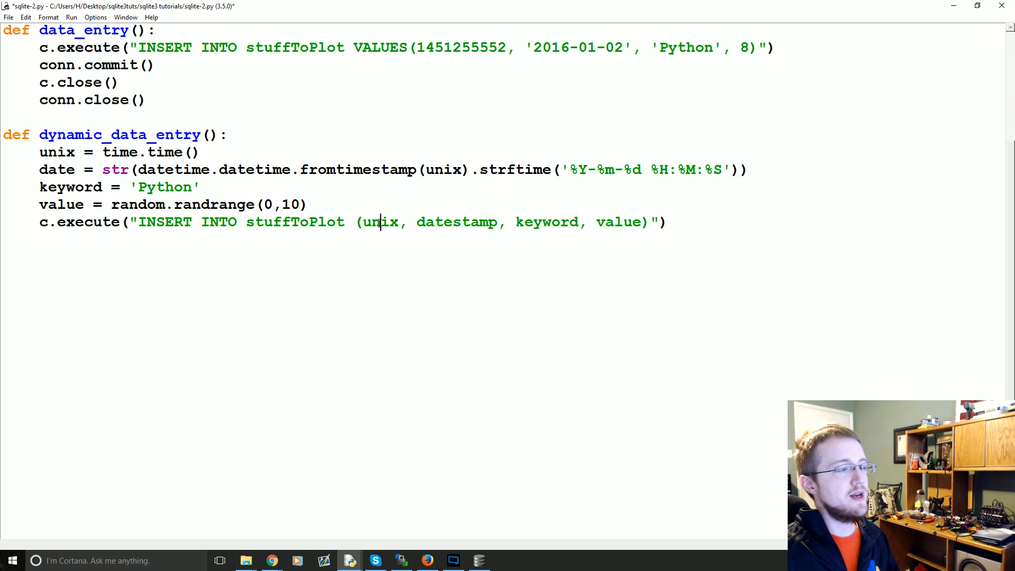
{"action": "double_click", "coordinate": [379, 222]}
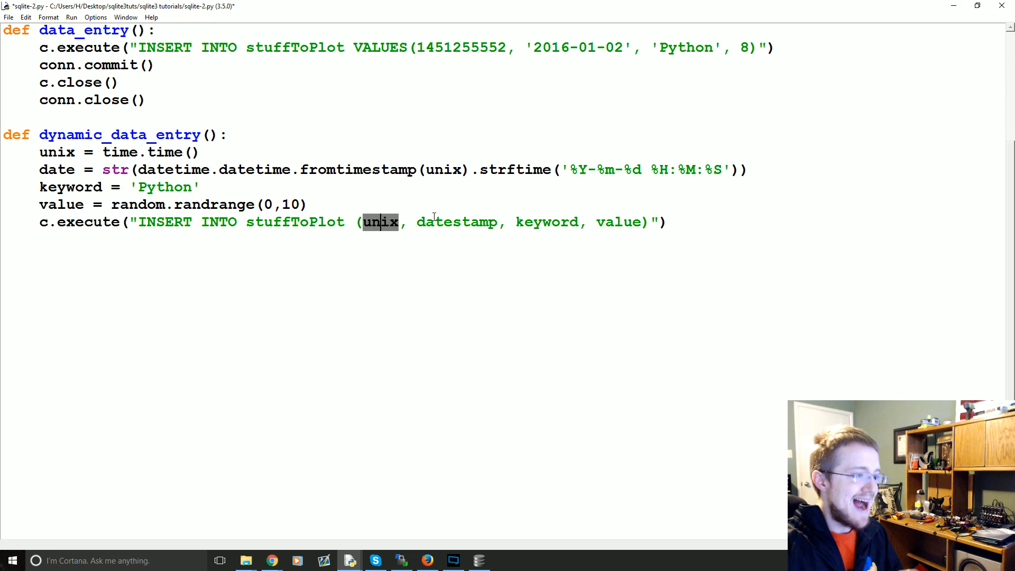
{"action": "mouse_move", "coordinate": [433, 223]}
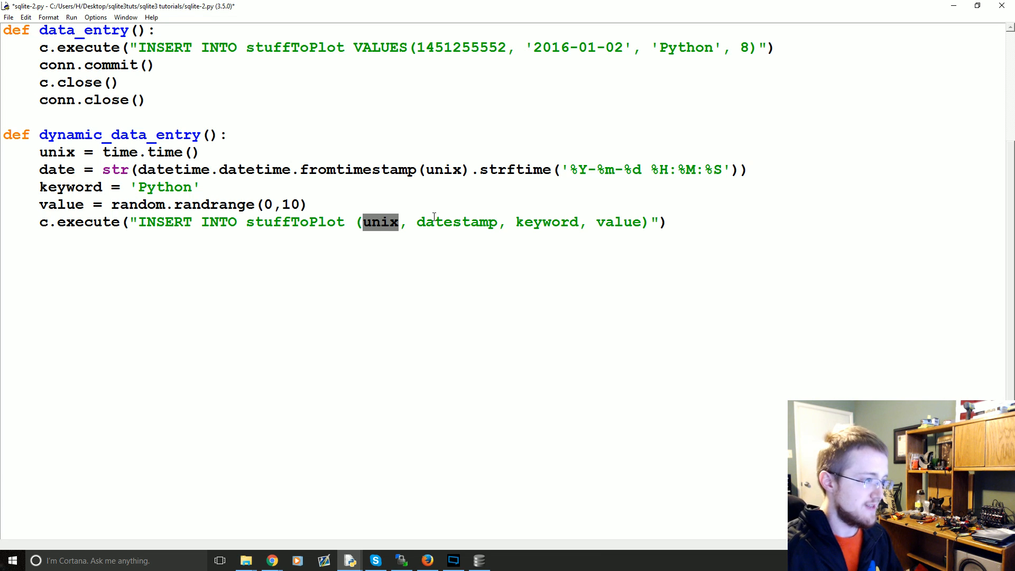
{"action": "left_click", "coordinate": [379, 222]}
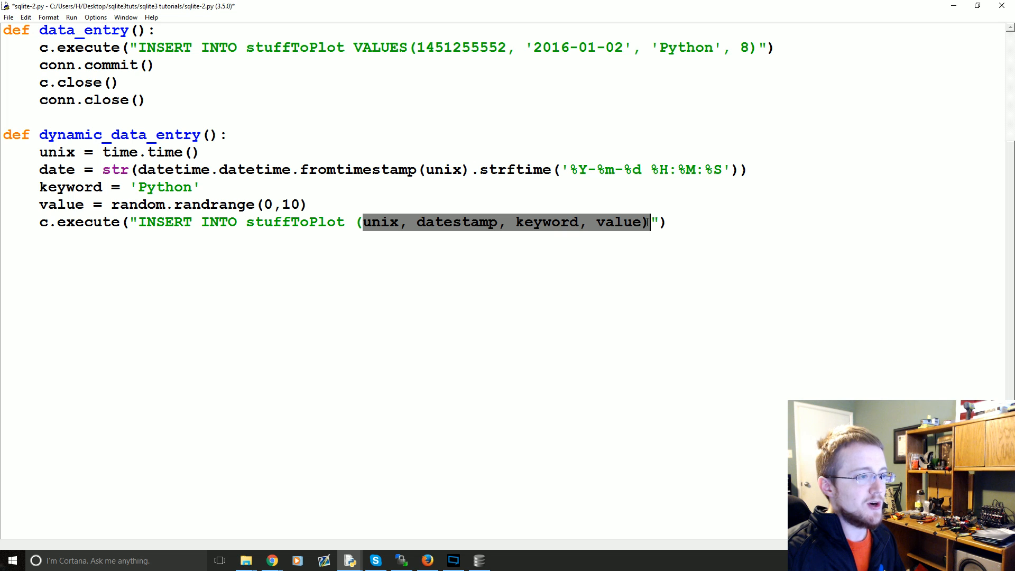
{"action": "left_click", "coordinate": [657, 223]}
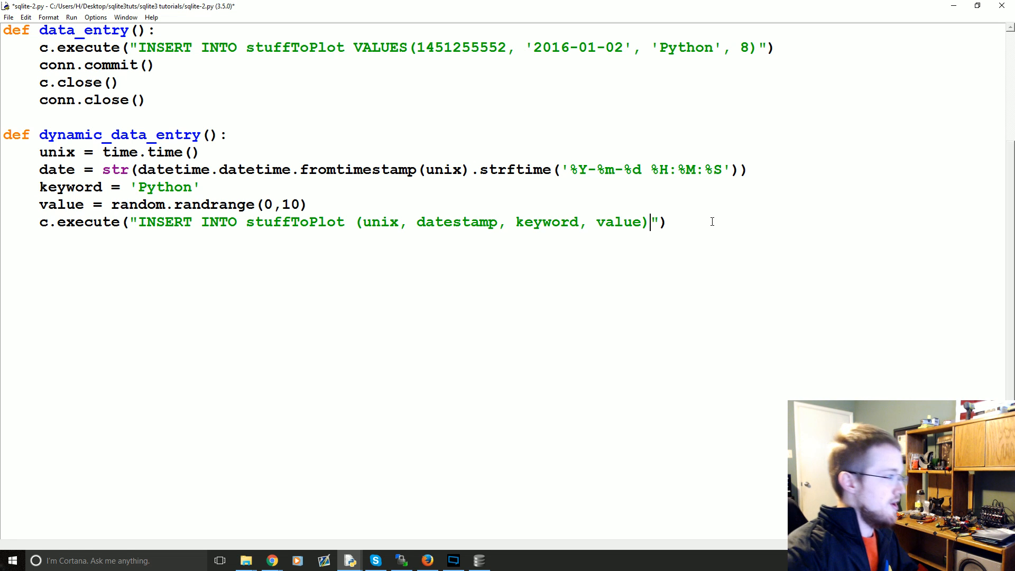
- Append VALUES (?, ?, ?, ?) to the INSERT string, replacing a trial %s with ?
{"action": "type", "text": "VALUES"}
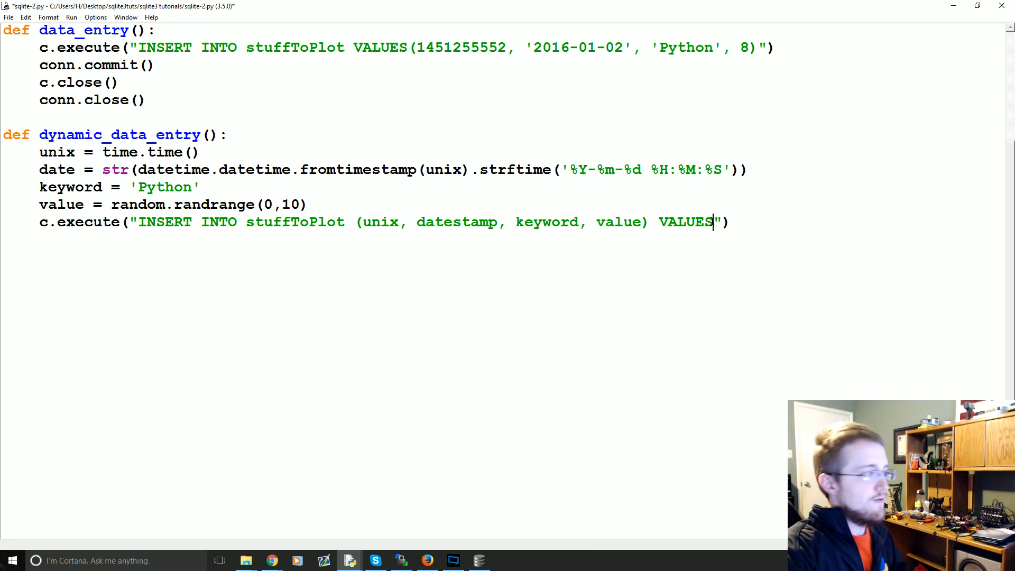
{"action": "type", "text": "("}
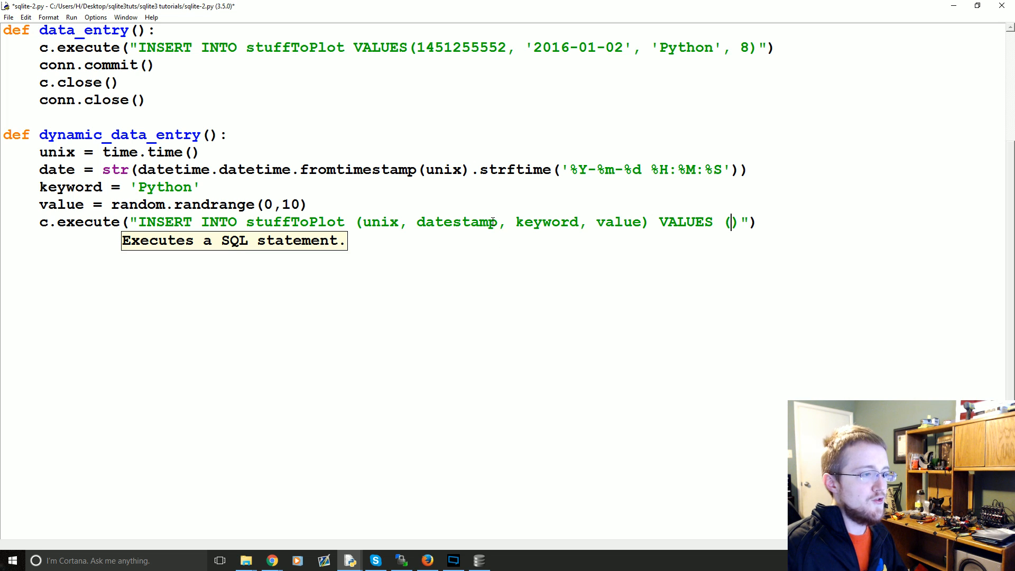
{"action": "type", "text": "?, ?, ?, ?"}
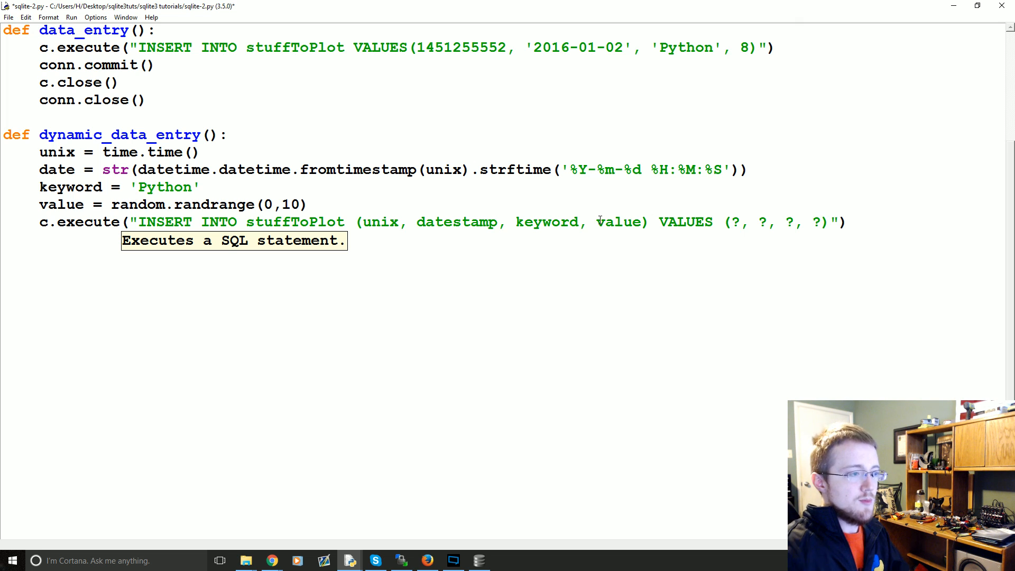
{"action": "mouse_move", "coordinate": [743, 225]}
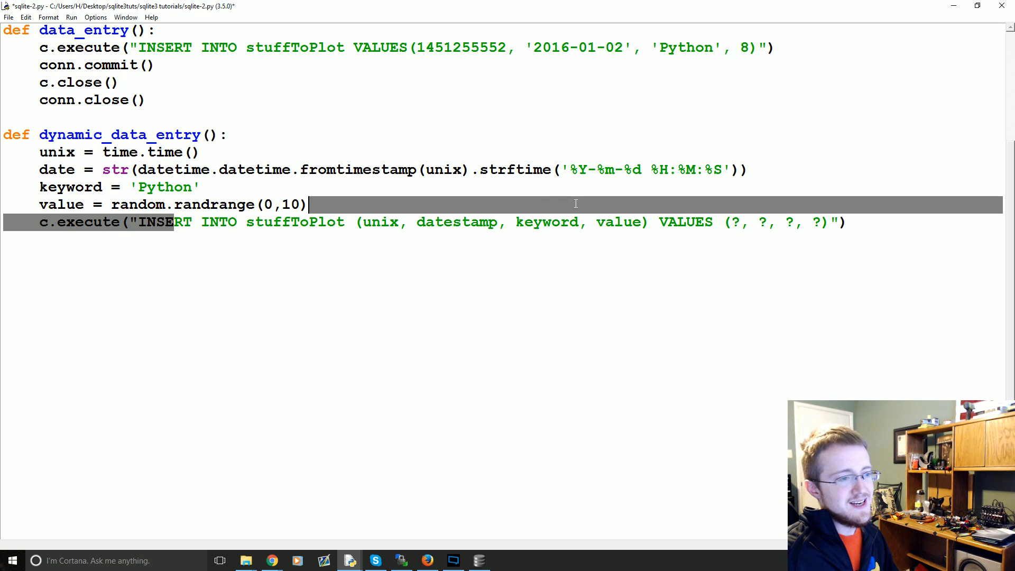
{"action": "left_click", "coordinate": [819, 222]}
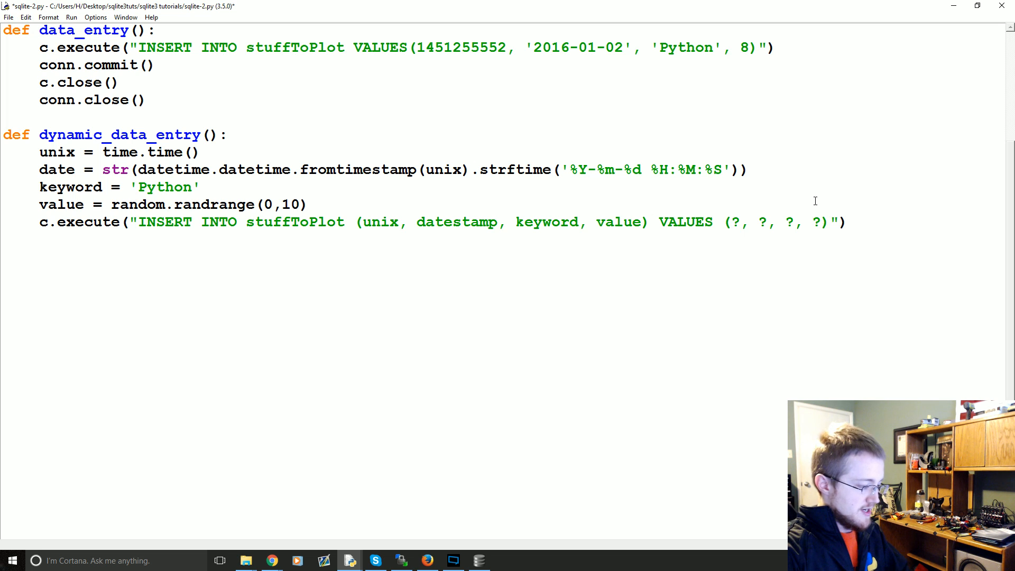
{"action": "type", "text": "%s"}
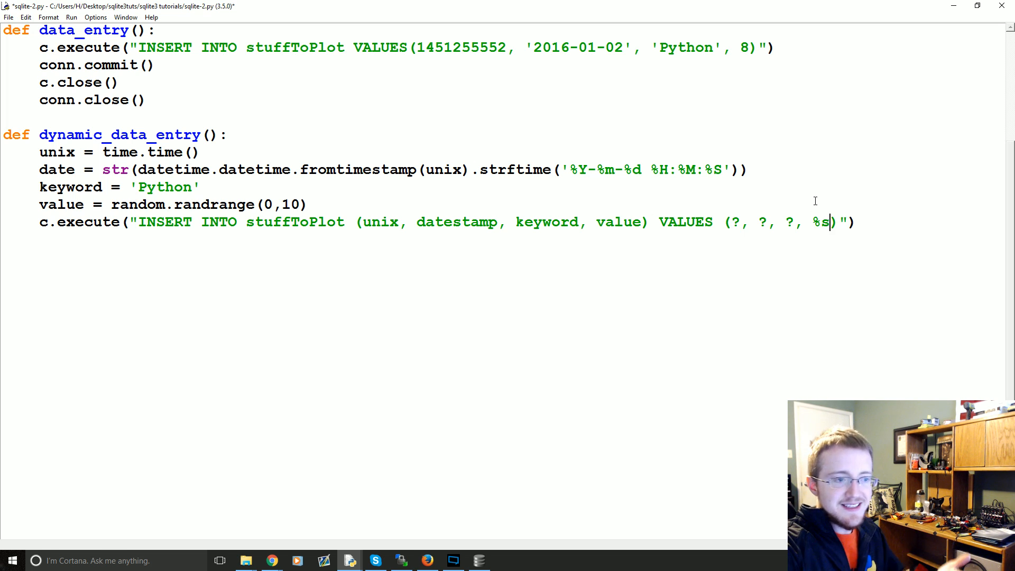
{"action": "key", "text": "backspace"}
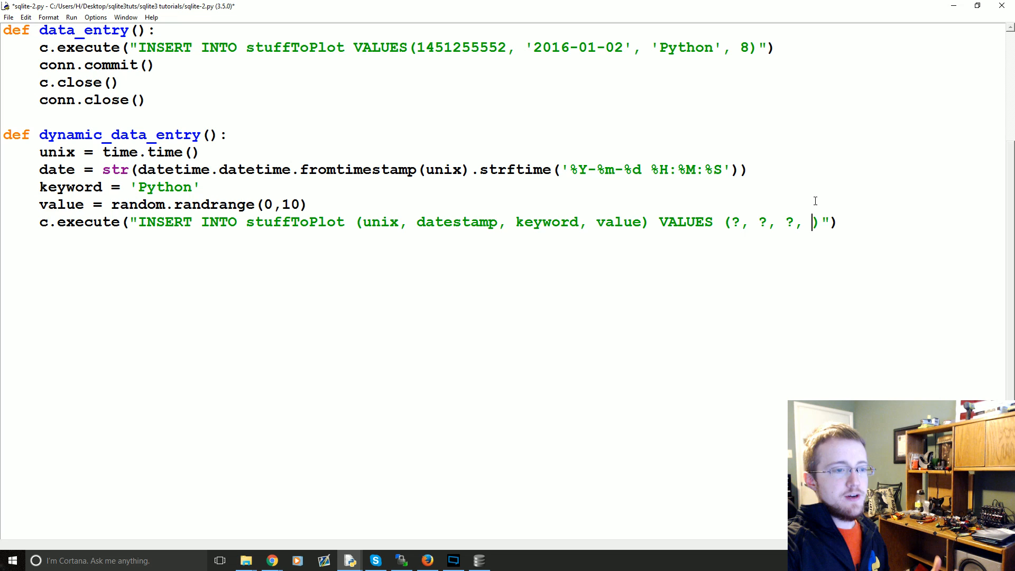
{"action": "type", "text": "?"}
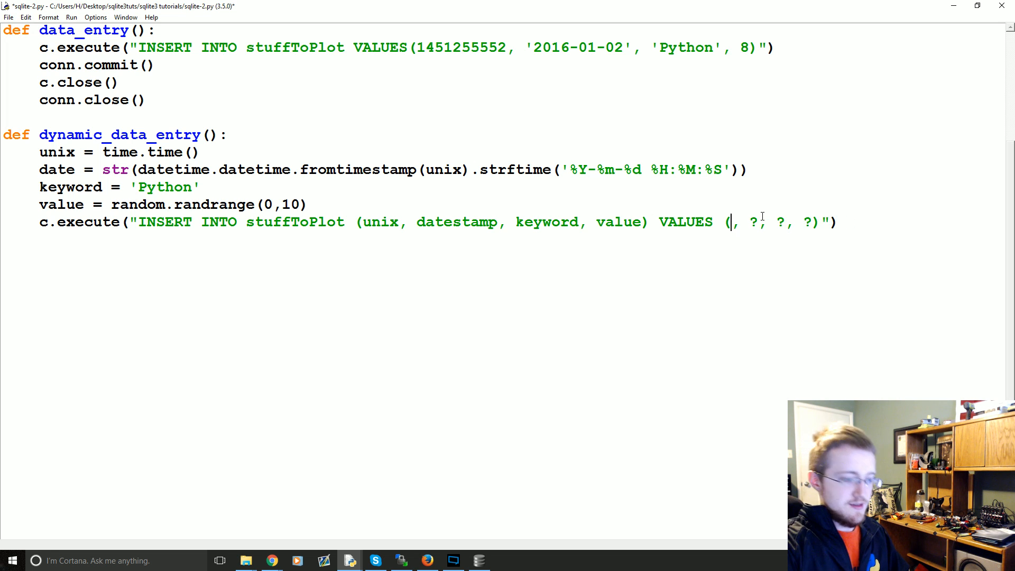
{"action": "type", "text": "?"}
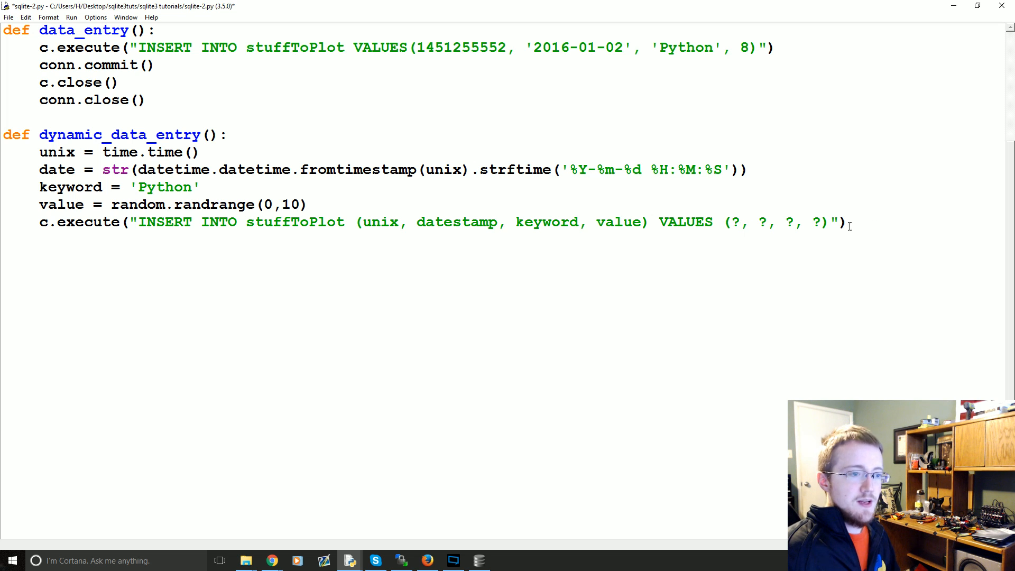
- Pass (unix, date, keyword, value) as execute's second argument and add conn.commit()
{"action": "type", "text": ","}
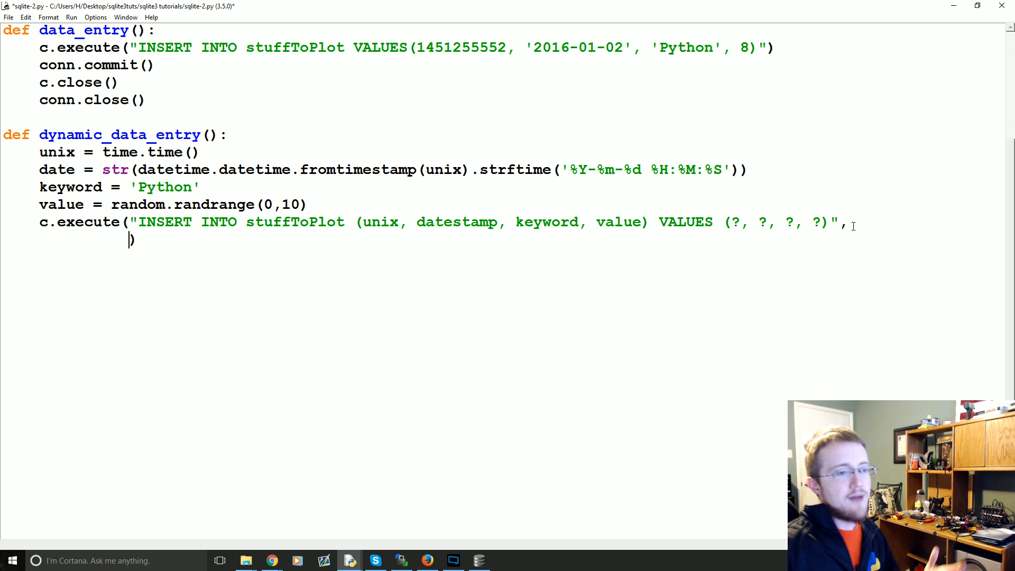
{"action": "type", "text": "("}
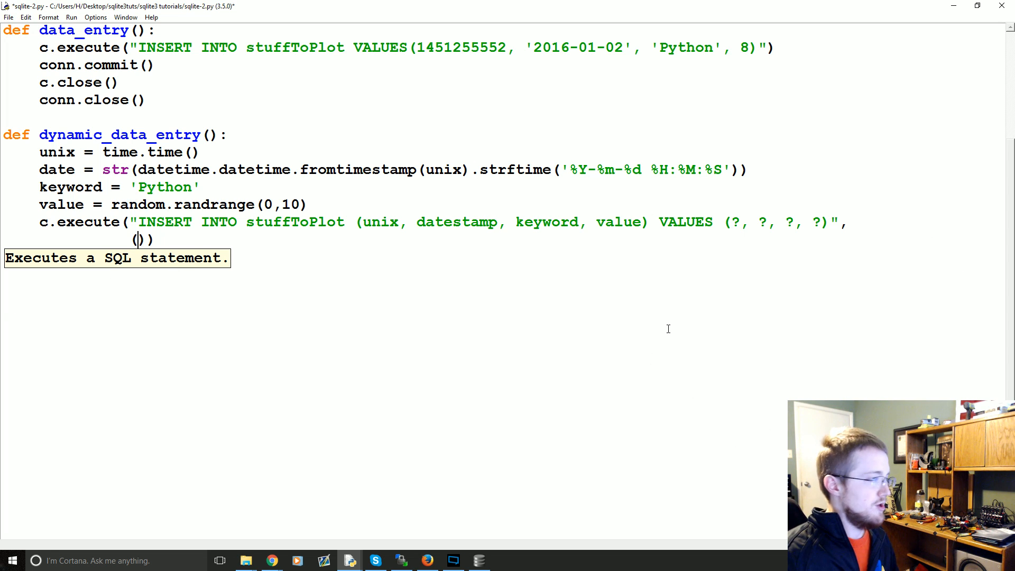
{"action": "mouse_move", "coordinate": [135, 296]}
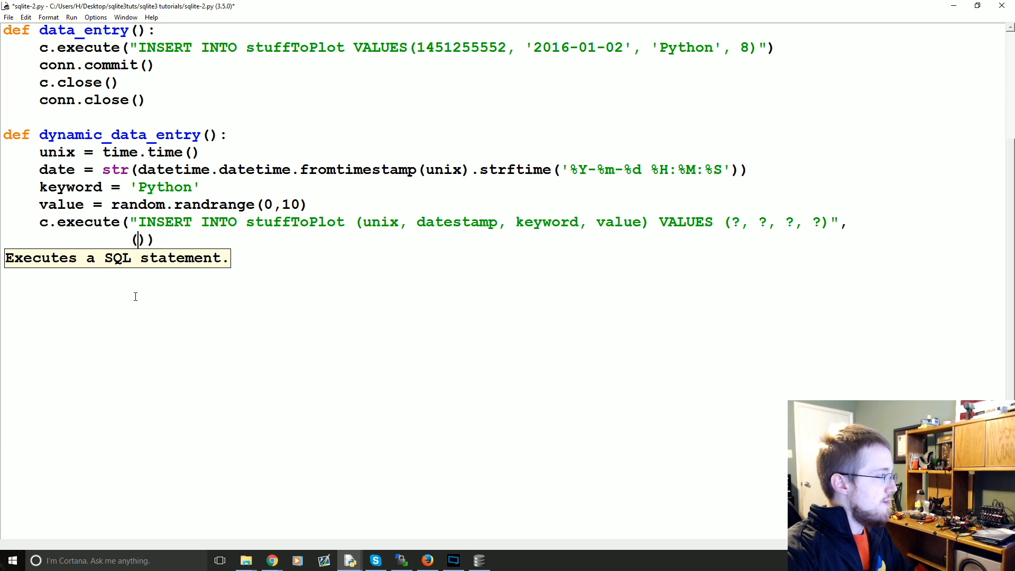
{"action": "type", "text": "unix"}
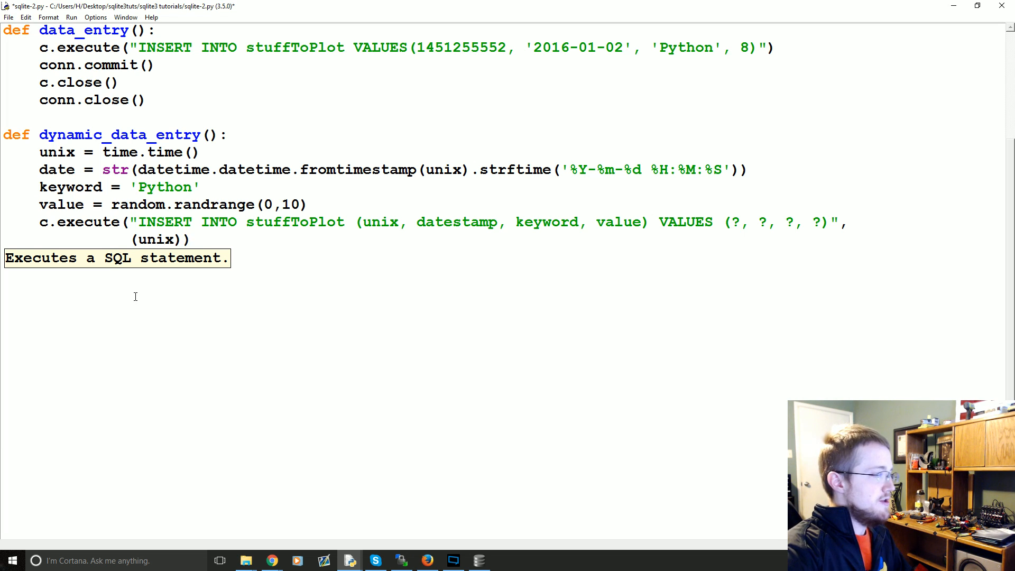
{"action": "type", "text": ", date, keywordd"}
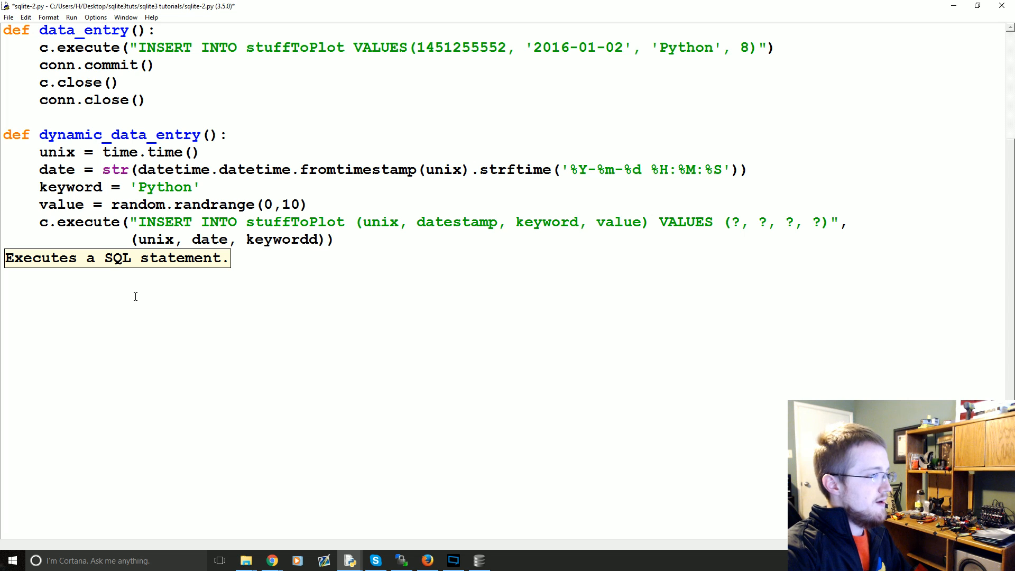
{"action": "type", "text": ", value"}
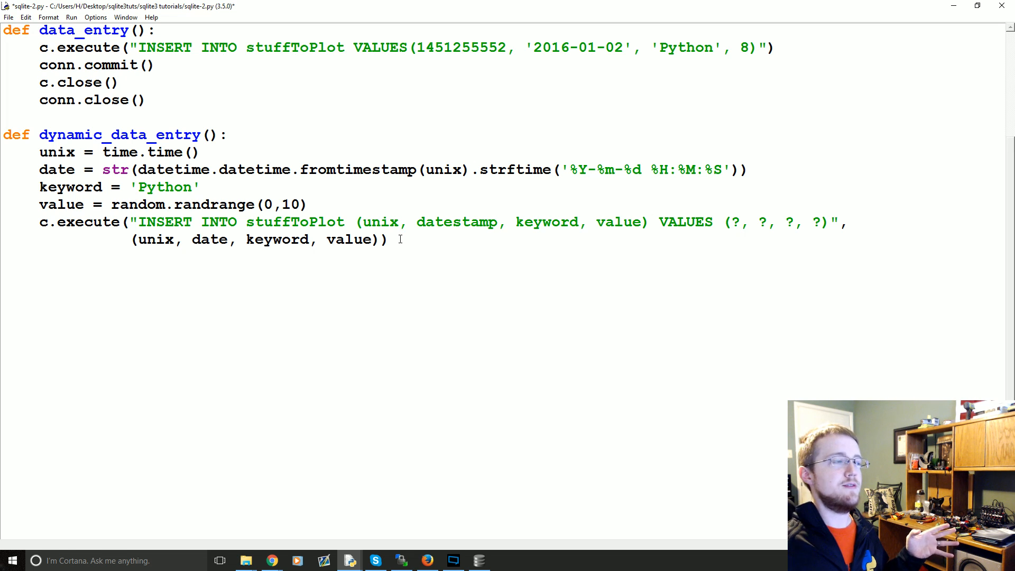
{"action": "type", "text": "conn.commit("}
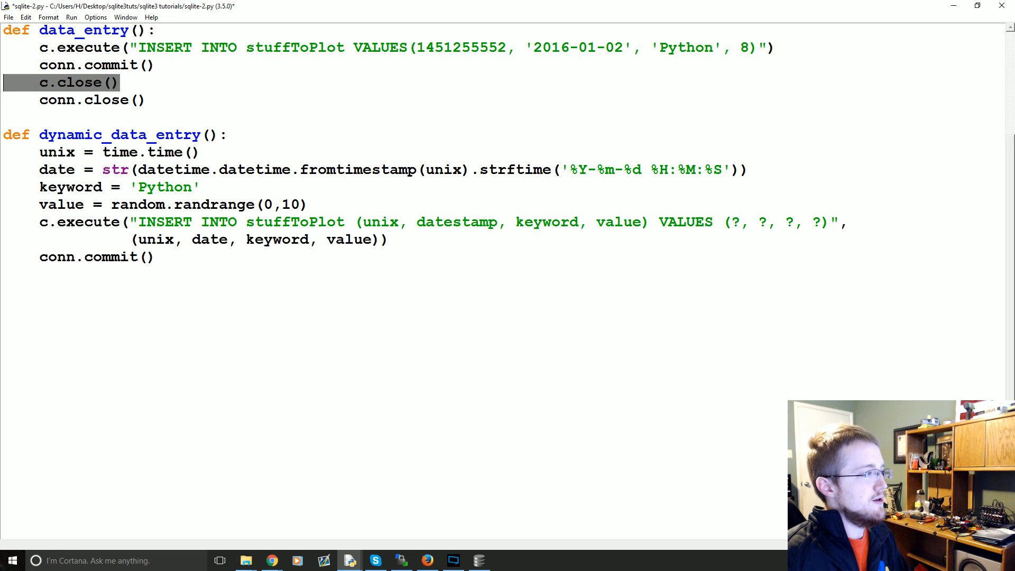
{"action": "left_click", "coordinate": [156, 100]}
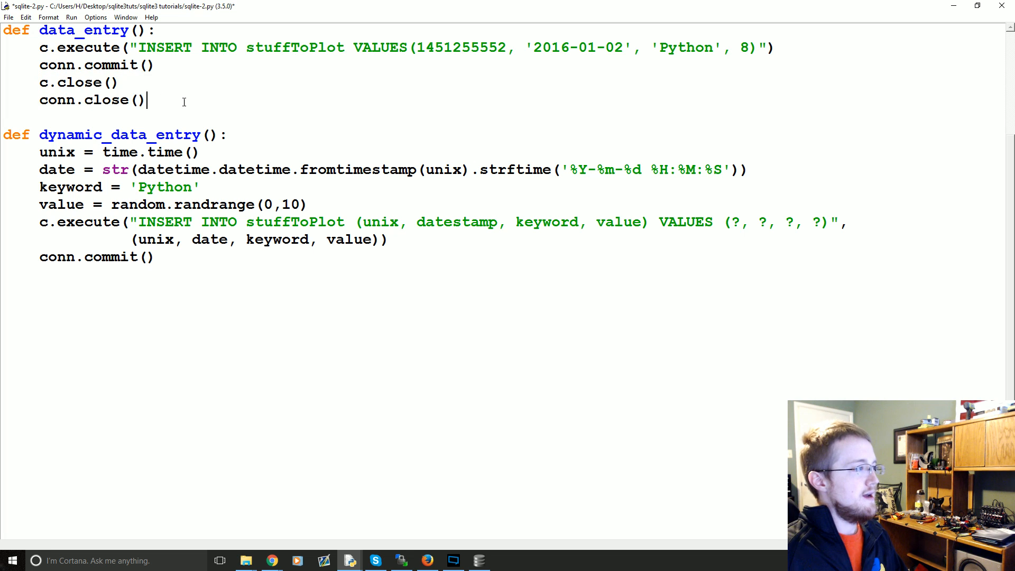
{"action": "left_click_drag", "start_coordinate": [147, 100], "coordinate": [40, 83]}
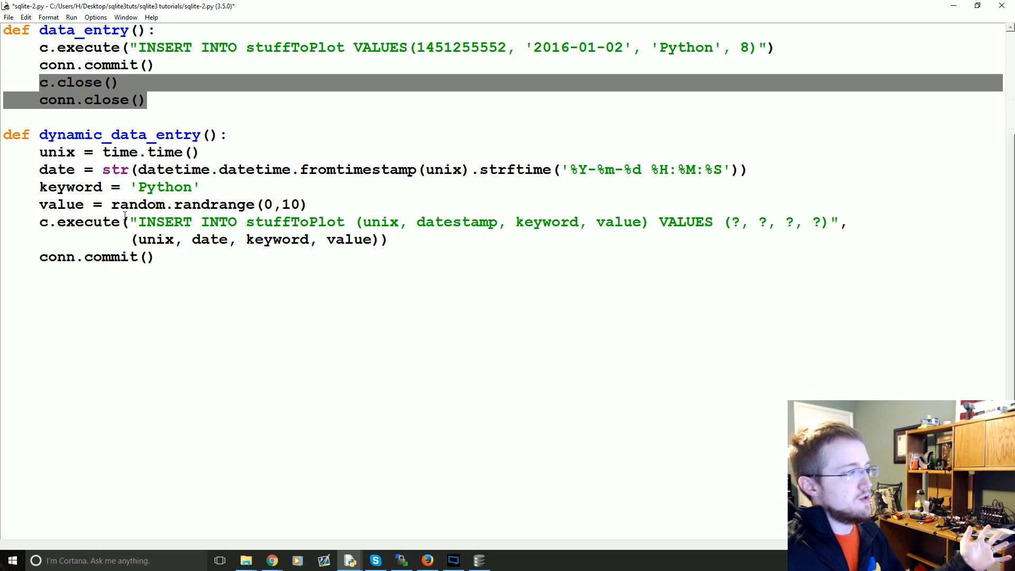
{"action": "left_click", "coordinate": [153, 256]}
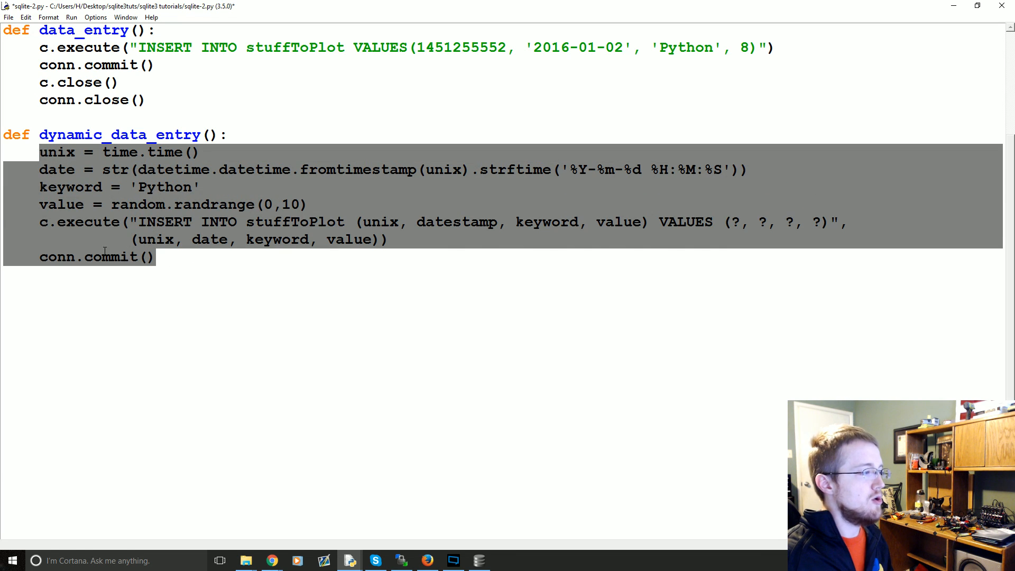
{"action": "left_click", "coordinate": [127, 256]}
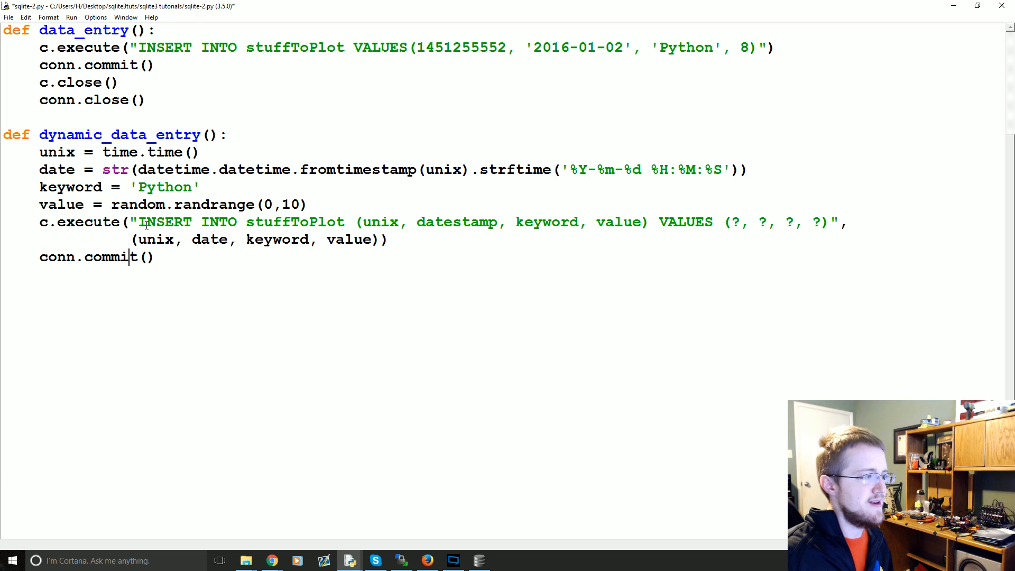
{"action": "left_click_drag", "start_coordinate": [131, 222], "coordinate": [272, 222]}
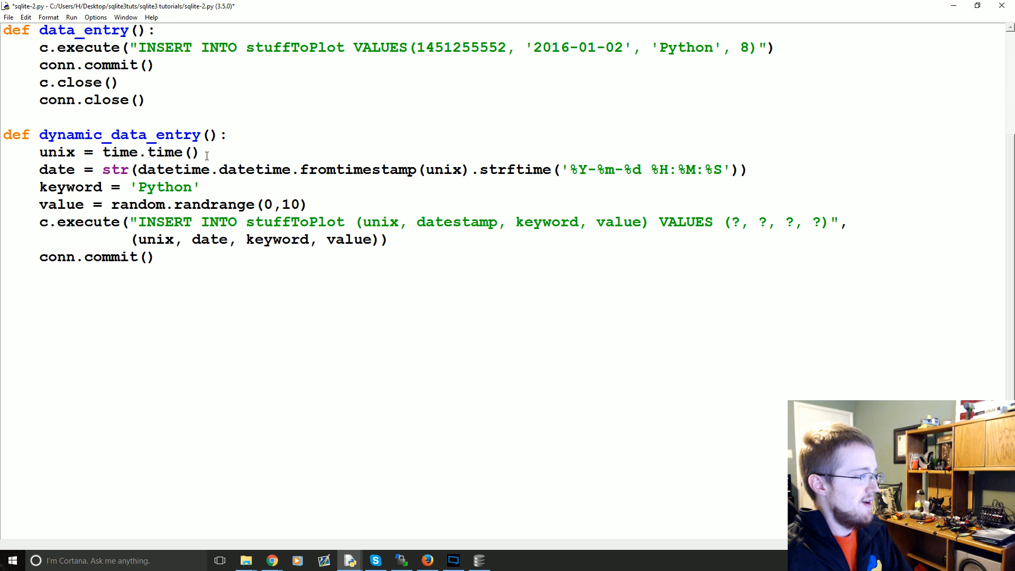
{"action": "mouse_move", "coordinate": [168, 273]}
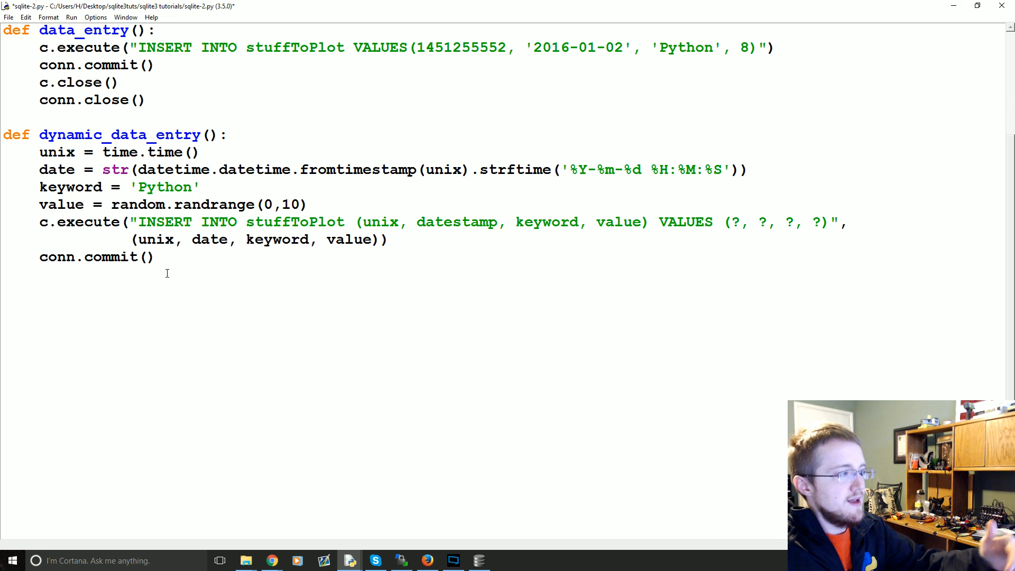
{"action": "left_click", "coordinate": [154, 256]}
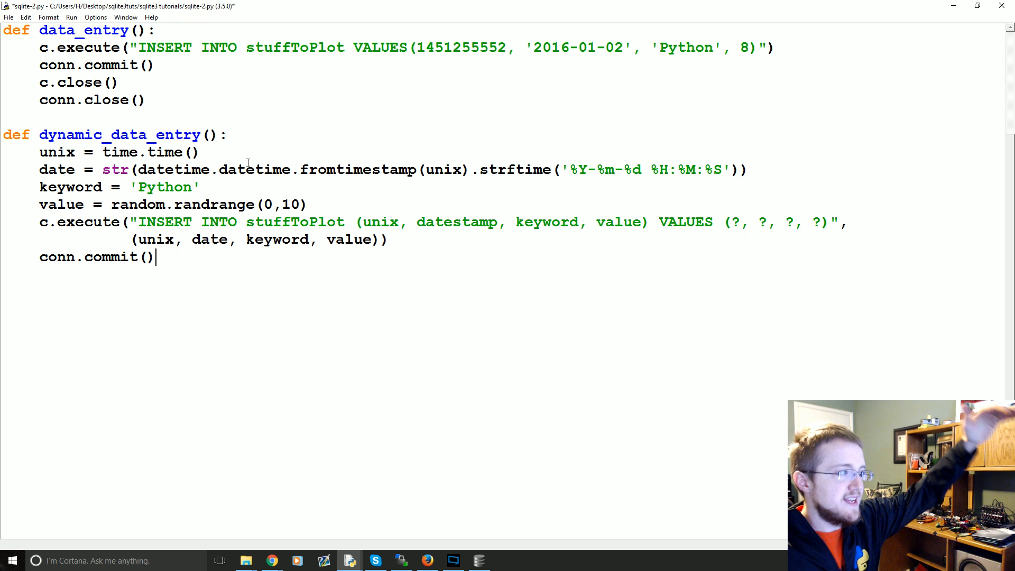
{"action": "scroll", "scroll_direction": "up", "scroll_amount": 3}
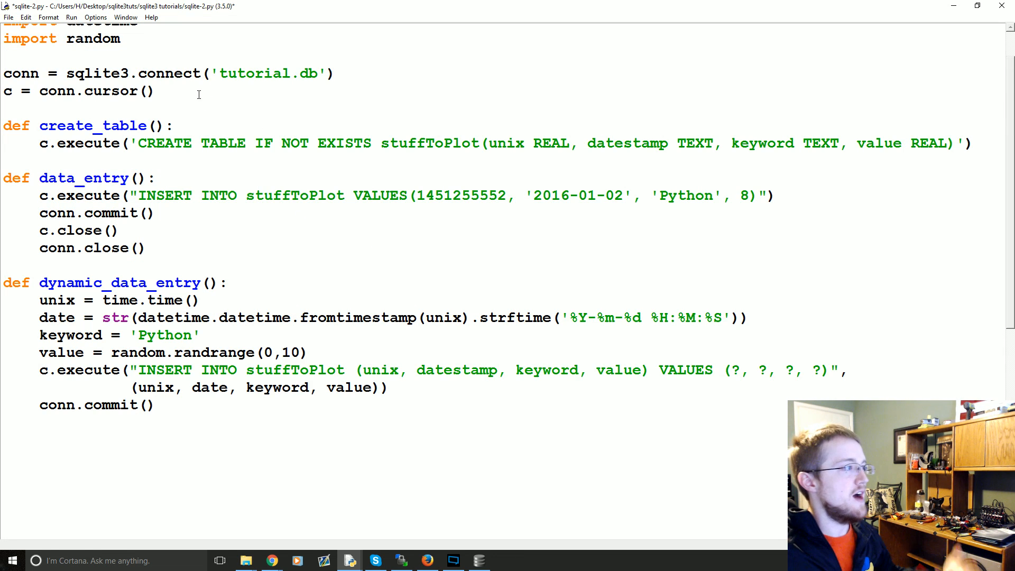
{"action": "left_click", "coordinate": [155, 90]}
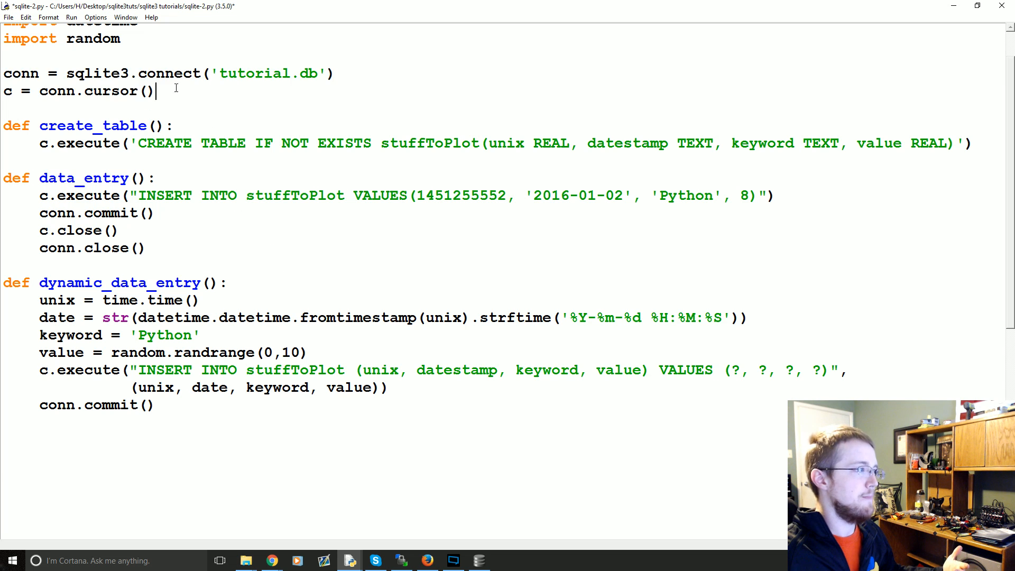
{"action": "left_click_drag", "start_coordinate": [333, 73], "coordinate": [155, 91]}
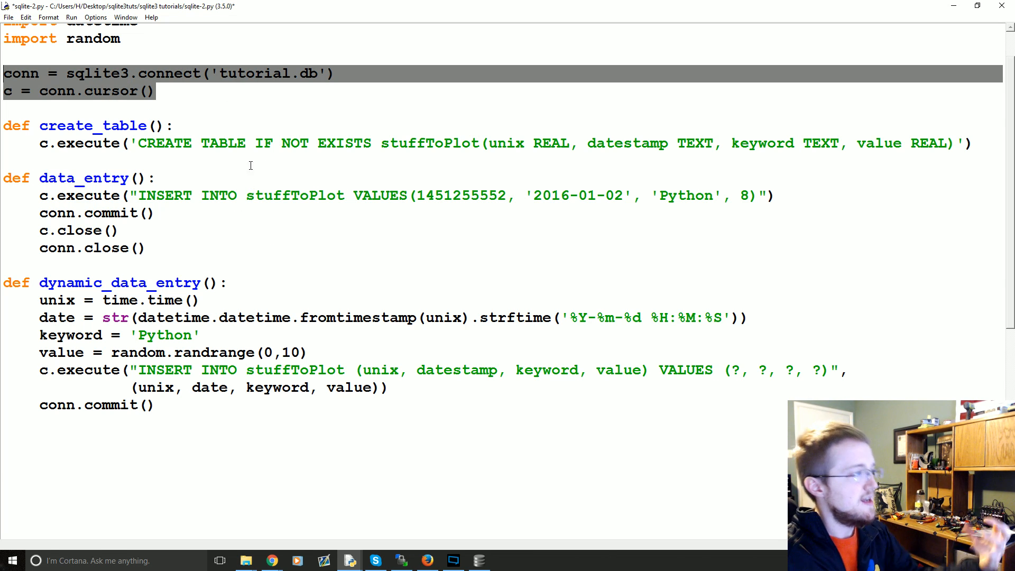
{"action": "left_click", "coordinate": [67, 91]}
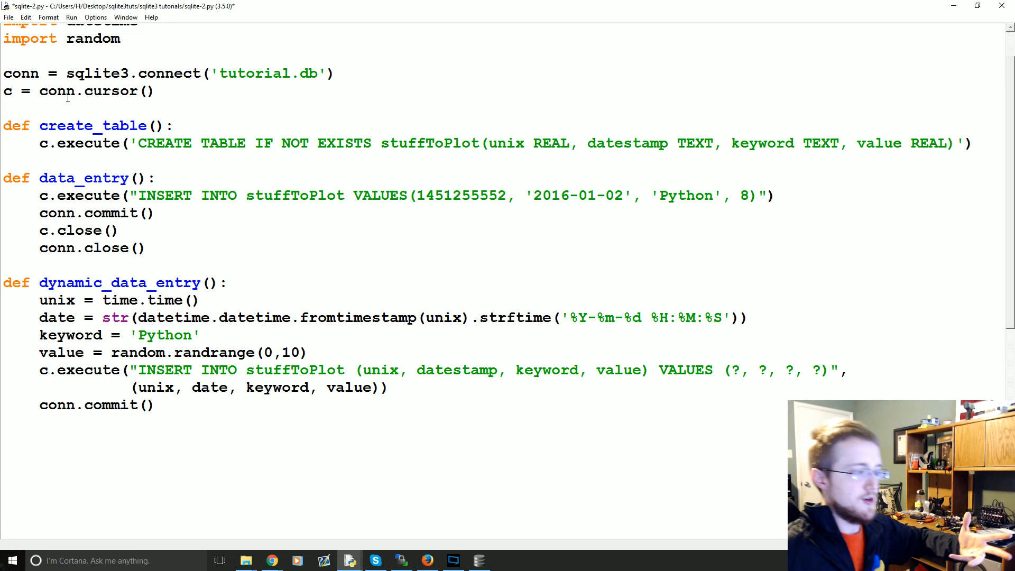
{"action": "double_click", "coordinate": [110, 90]}
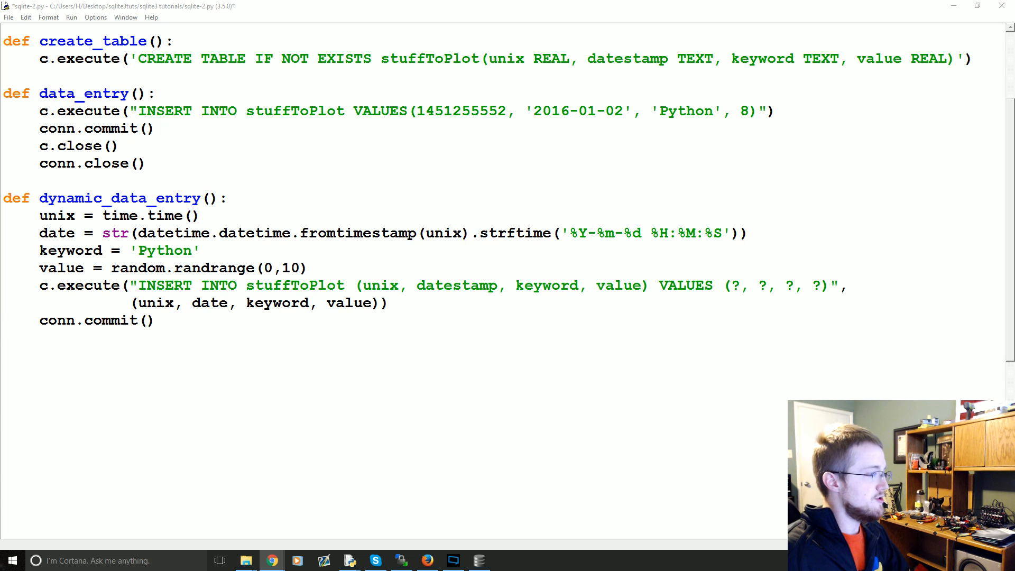
- Add a for i in range(10) loop calling dynamic_data_entry() then time.sleep(1)
{"action": "scroll", "scroll_direction": "down", "scroll_amount": 3}
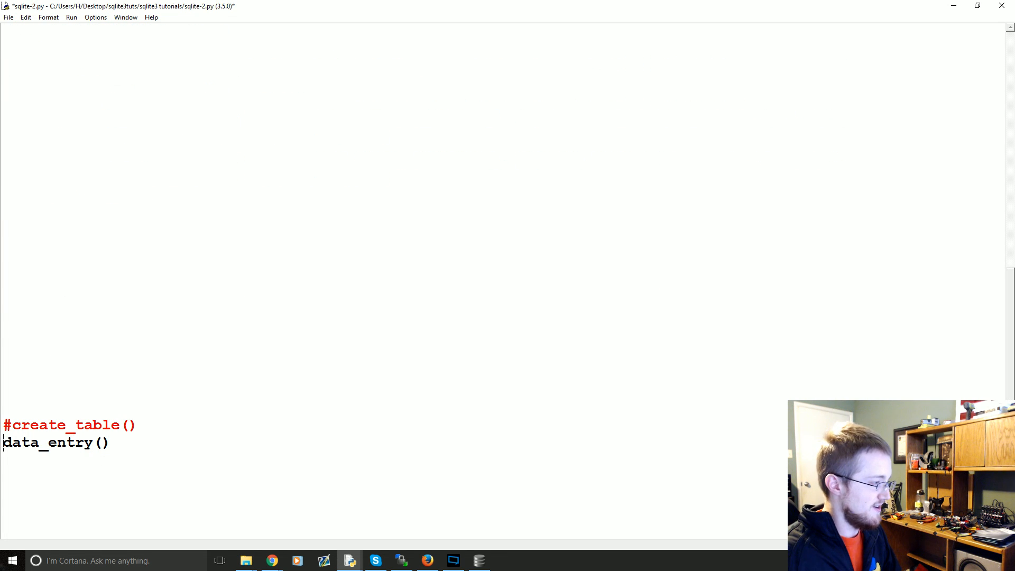
{"action": "scroll", "scroll_direction": "up", "scroll_amount": 3}
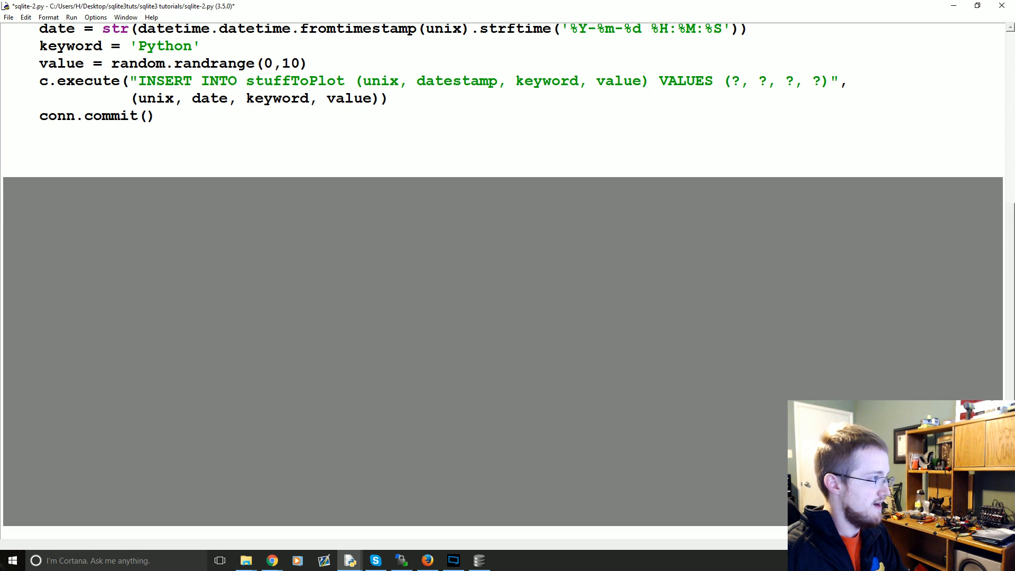
{"action": "scroll", "scroll_direction": "up", "scroll_amount": 3}
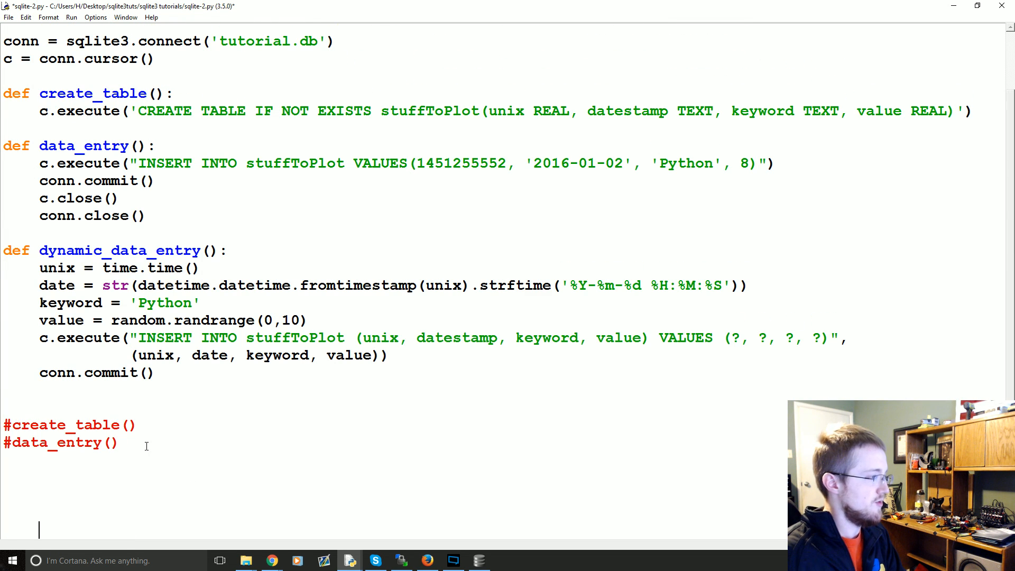
{"action": "scroll", "scroll_direction": "down", "scroll_amount": 3}
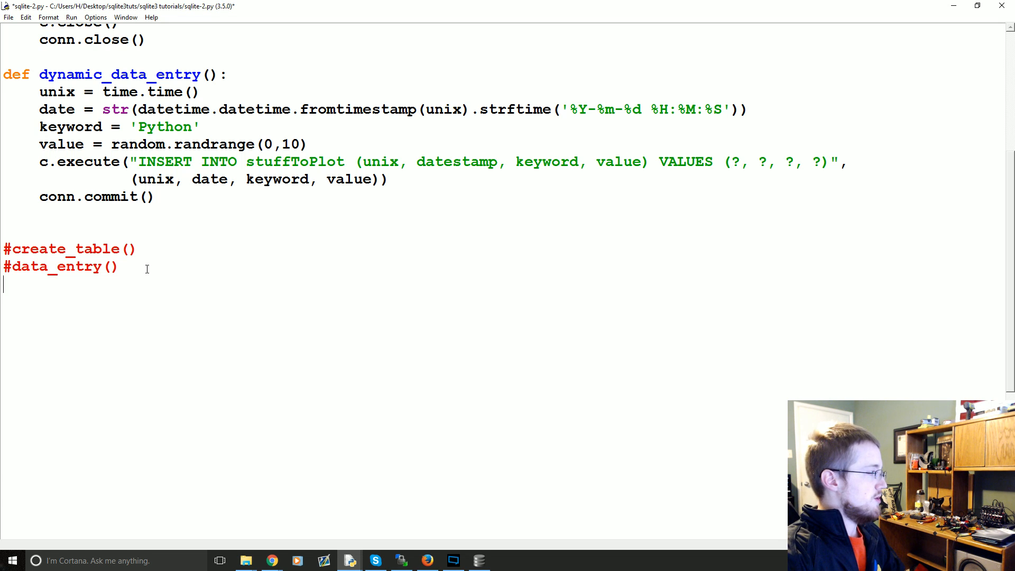
{"action": "type", "text": "for i in range(10):"}
{"action": "type", "text": "d"}
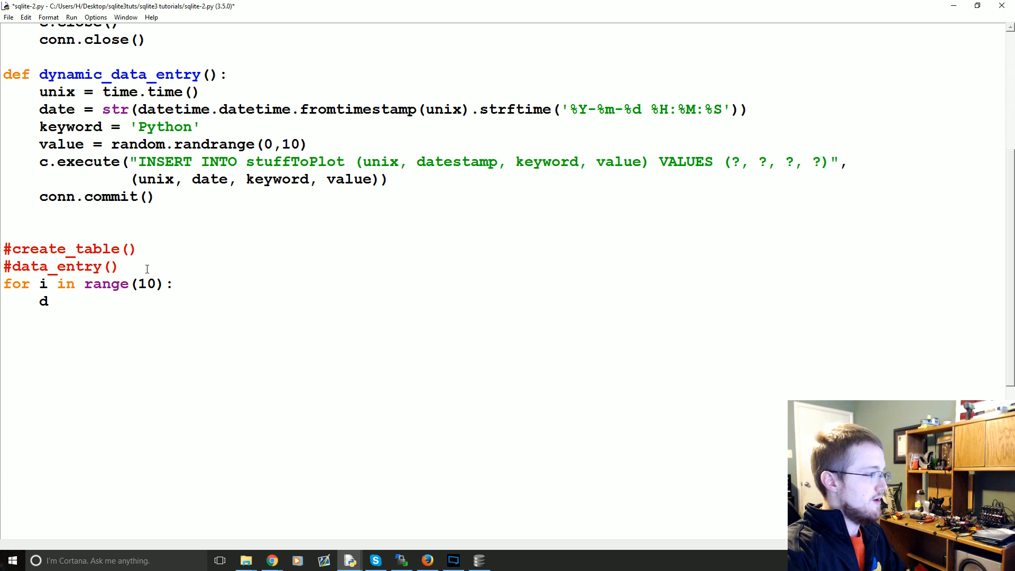
{"action": "type", "text": "ynamic_data_entry("}
{"action": "type", "text": "time.sl"}
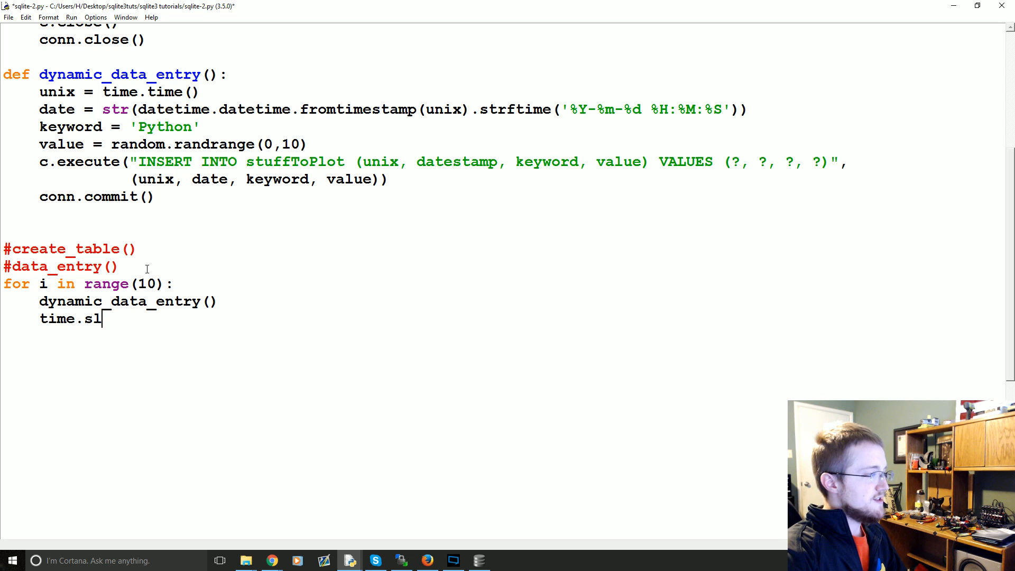
{"action": "type", "text": "eep(1)"}
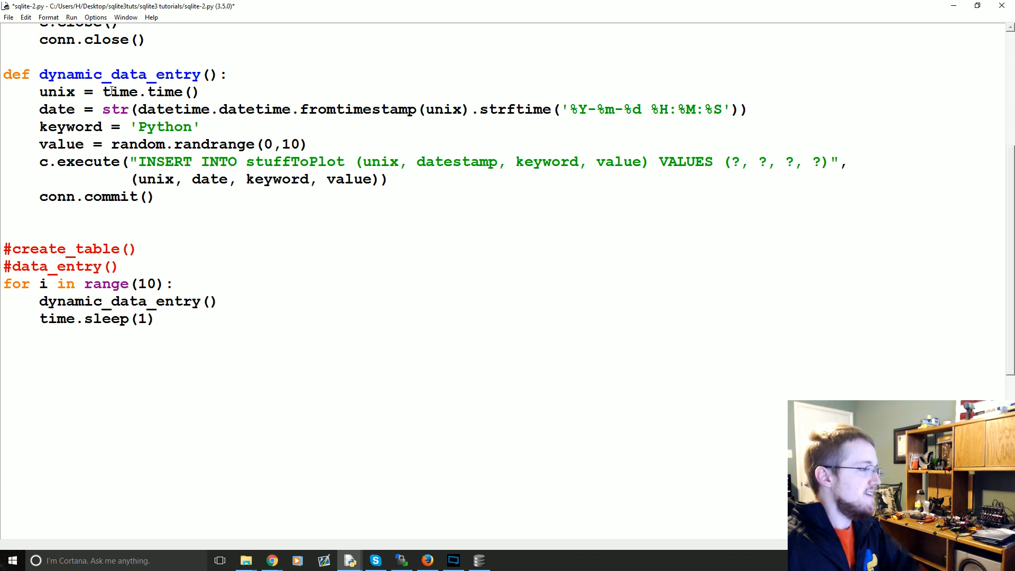
- Close the cursor and connection with c.close() and conn.close()
{"action": "left_click", "coordinate": [156, 318]}
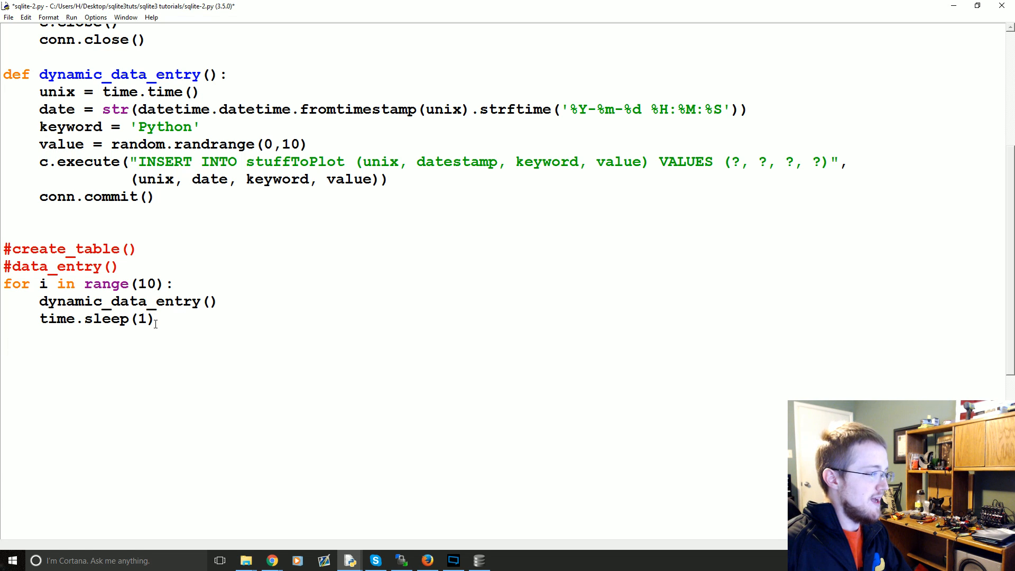
{"action": "type", "text": "c."}
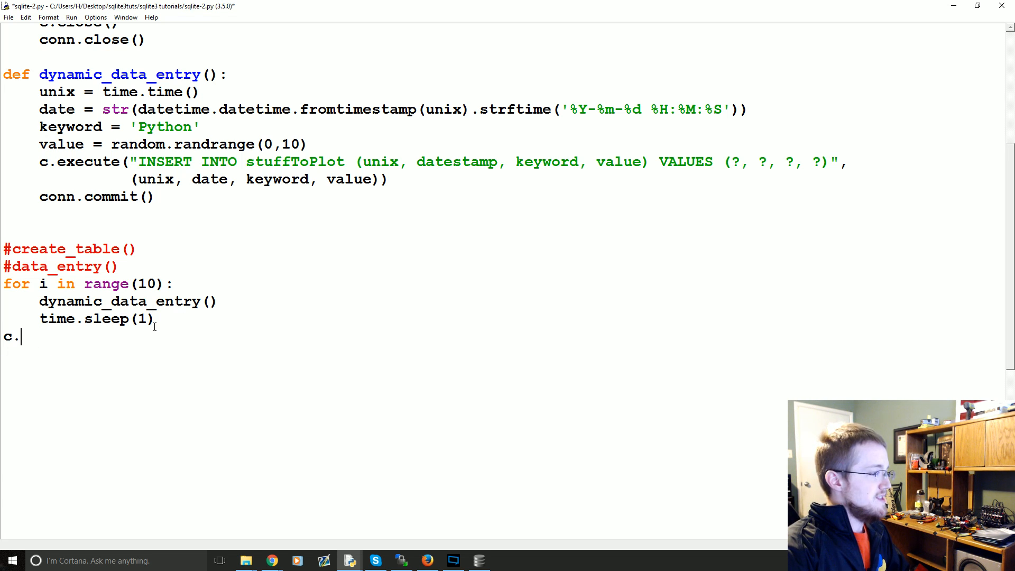
{"action": "type", "text": "close()"}
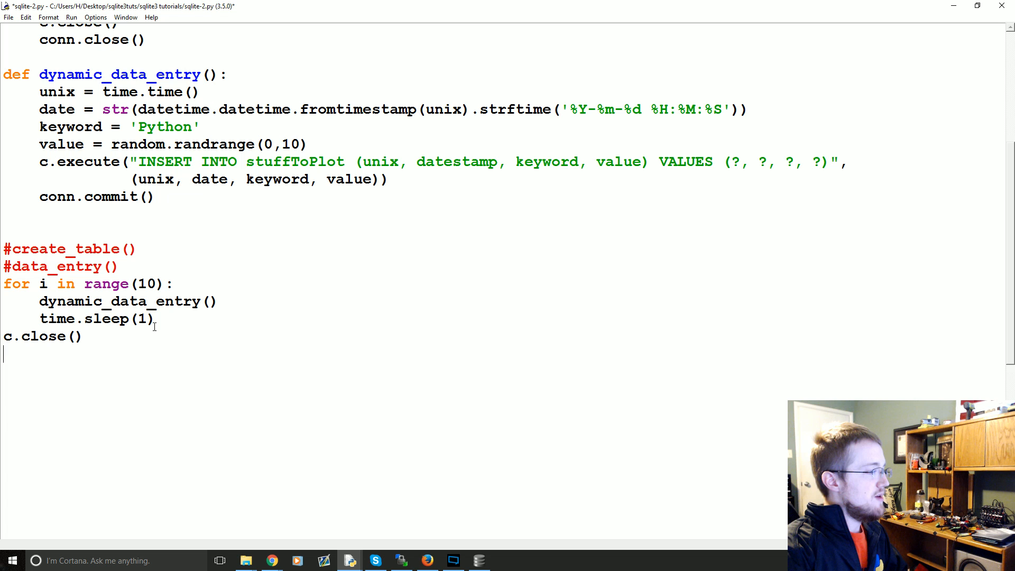
{"action": "type", "text": "conn.close()"}
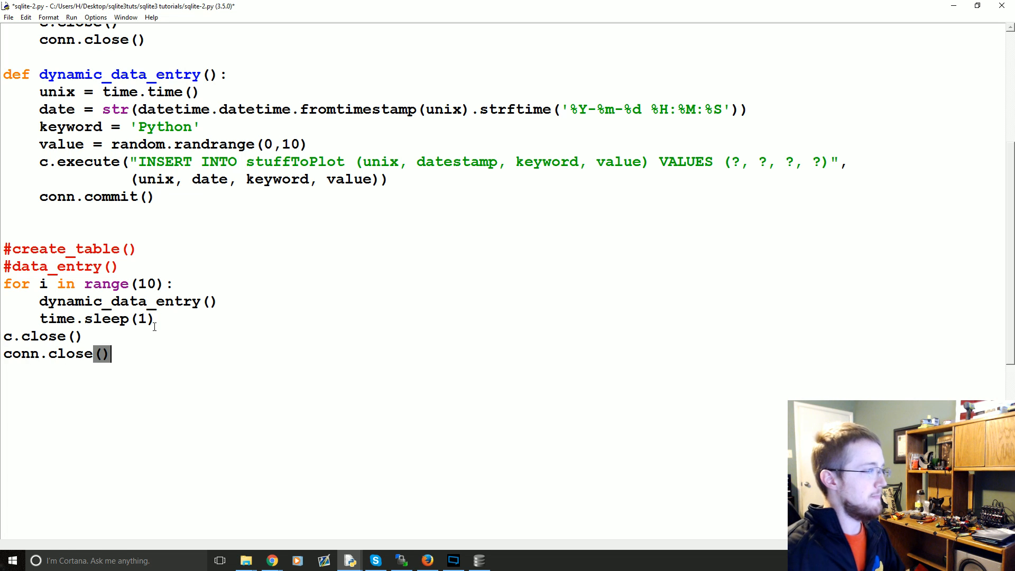
- Delete tutorial.db, closing DB Browser at the file-in-use prompt and retrying
{"action": "scroll", "scroll_direction": "up", "scroll_amount": 3}
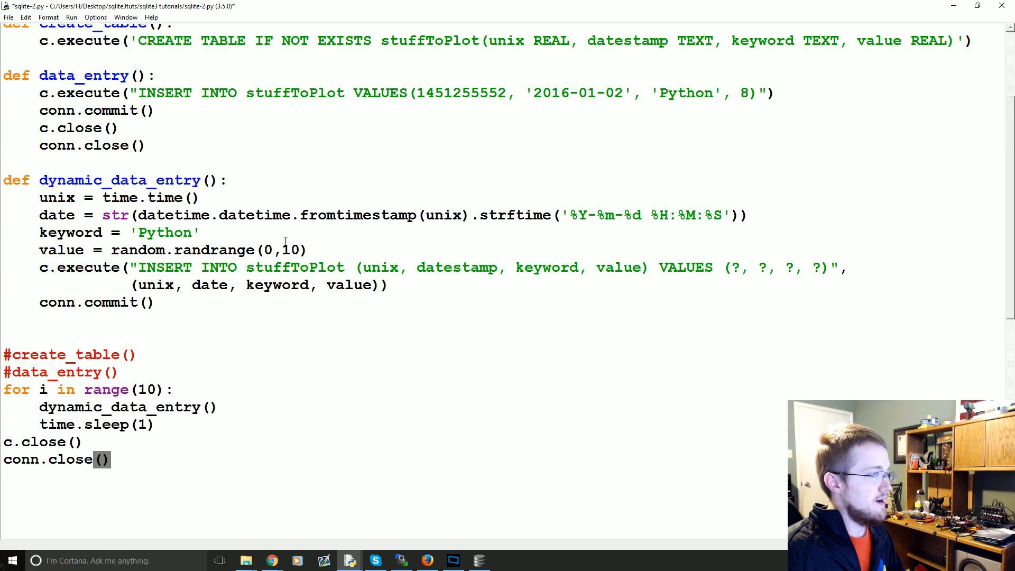
{"action": "scroll", "scroll_direction": "up", "scroll_amount": 3}
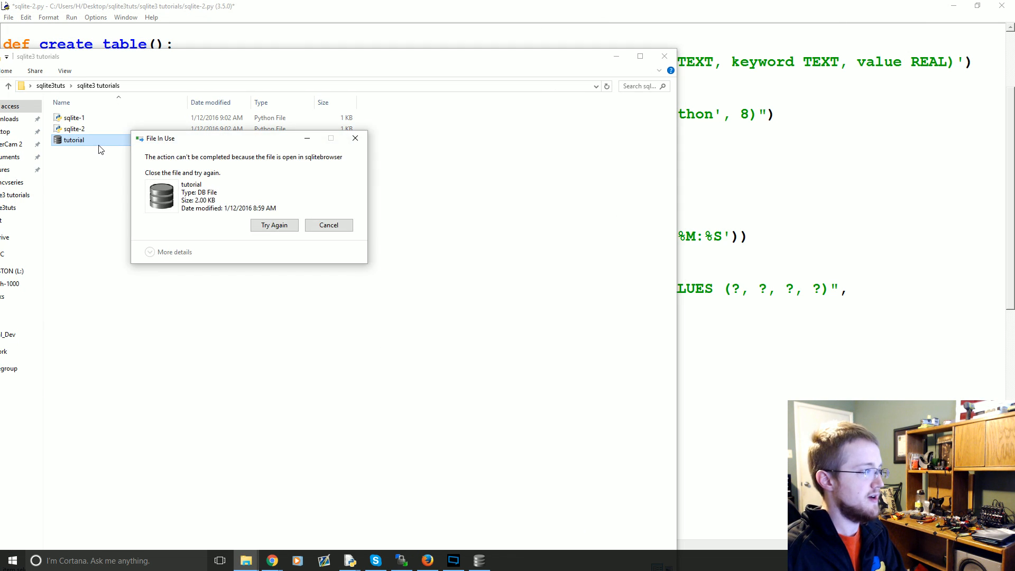
{"action": "left_click", "coordinate": [328, 225]}
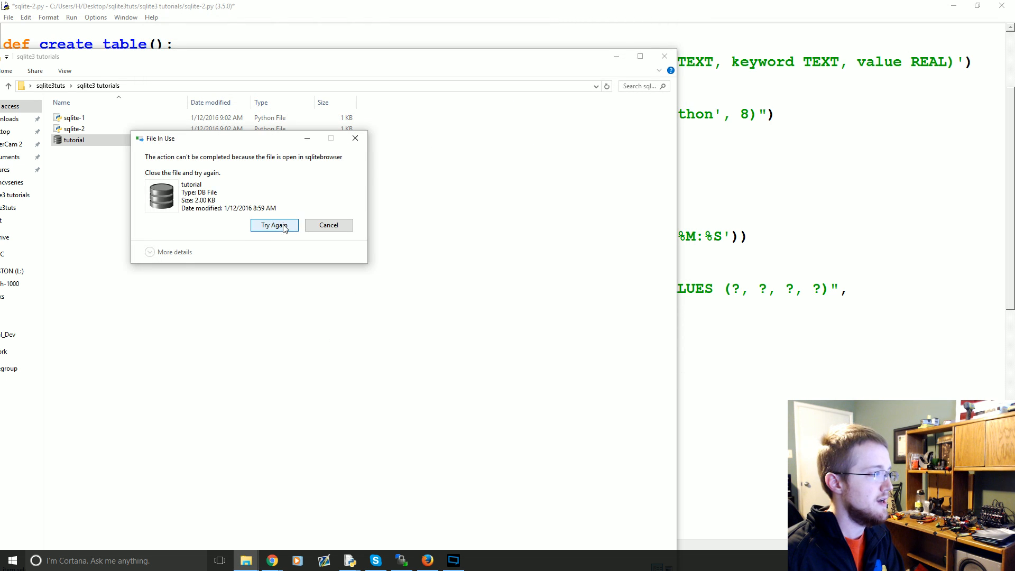
{"action": "left_click", "coordinate": [273, 225]}
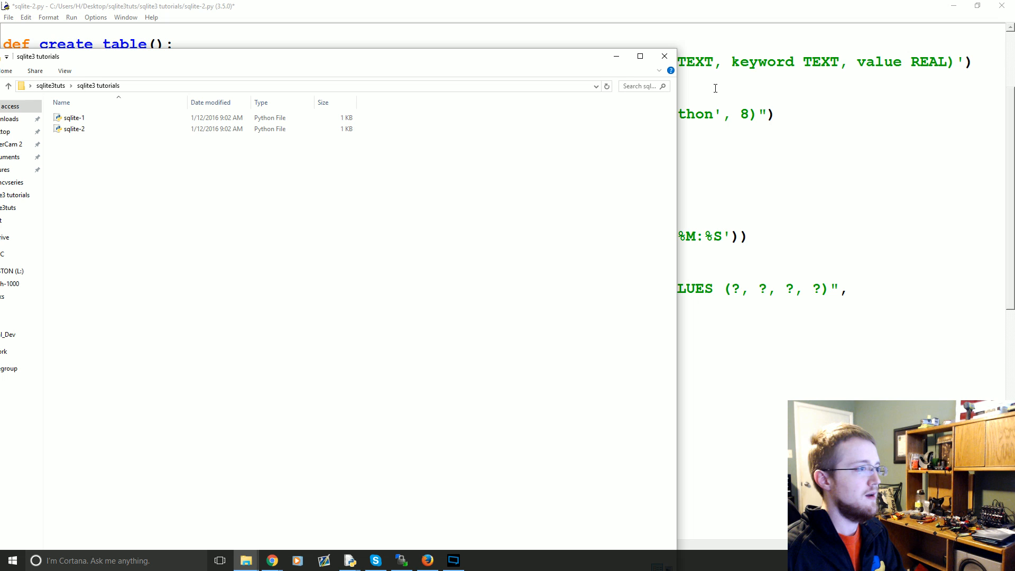
{"action": "left_click", "coordinate": [664, 55]}
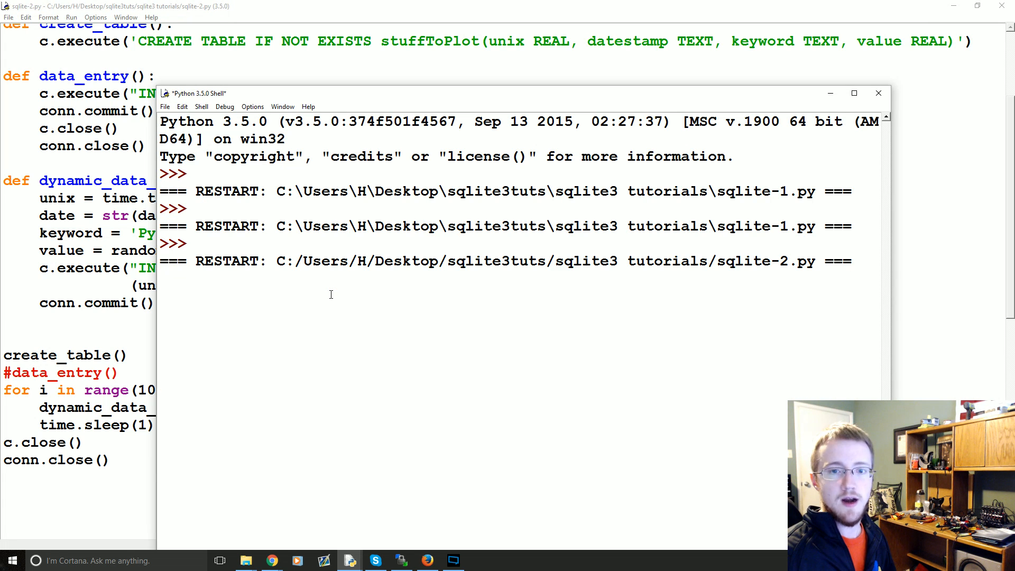
- Let sqlite-2.py finish running, then open DB Browser to inspect stuffToPlot
{"action": "left_click", "coordinate": [245, 560]}
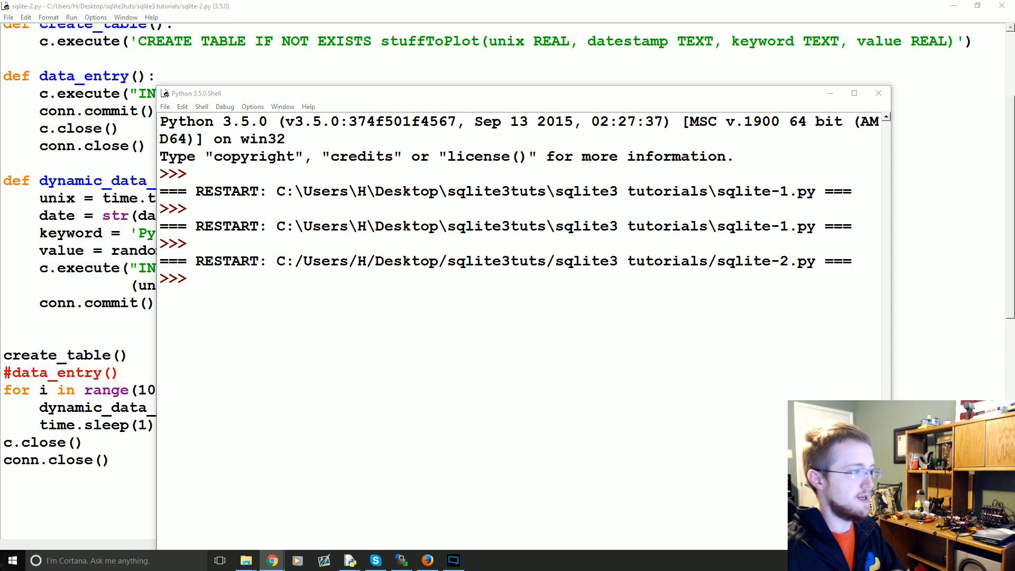
{"action": "left_click", "coordinate": [245, 560]}
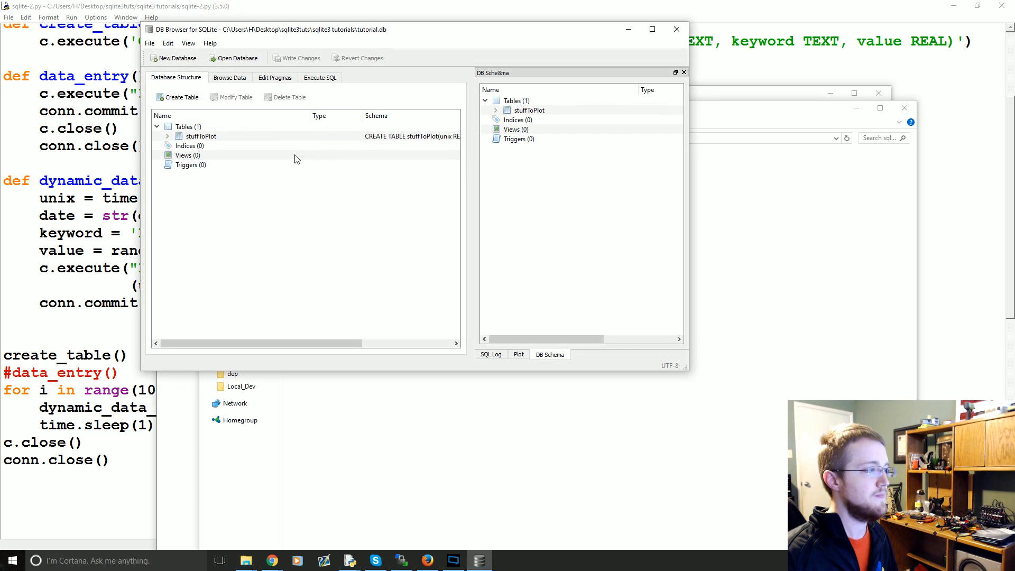
- Browse stuffToPlot to check its ten timestamped Python rows, then close DB Browser
{"action": "left_click", "coordinate": [229, 77]}
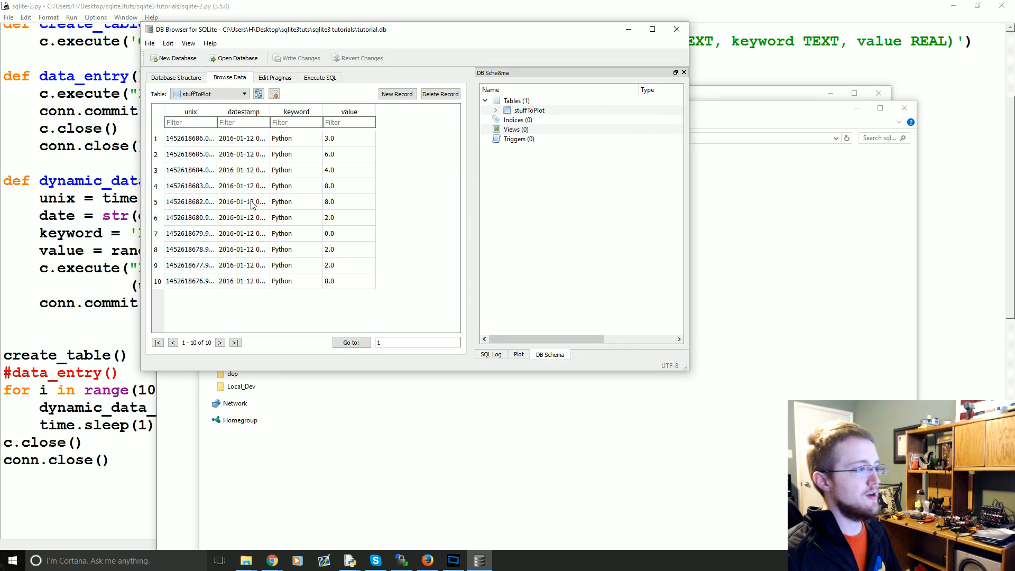
{"action": "mouse_move", "coordinate": [348, 188]}
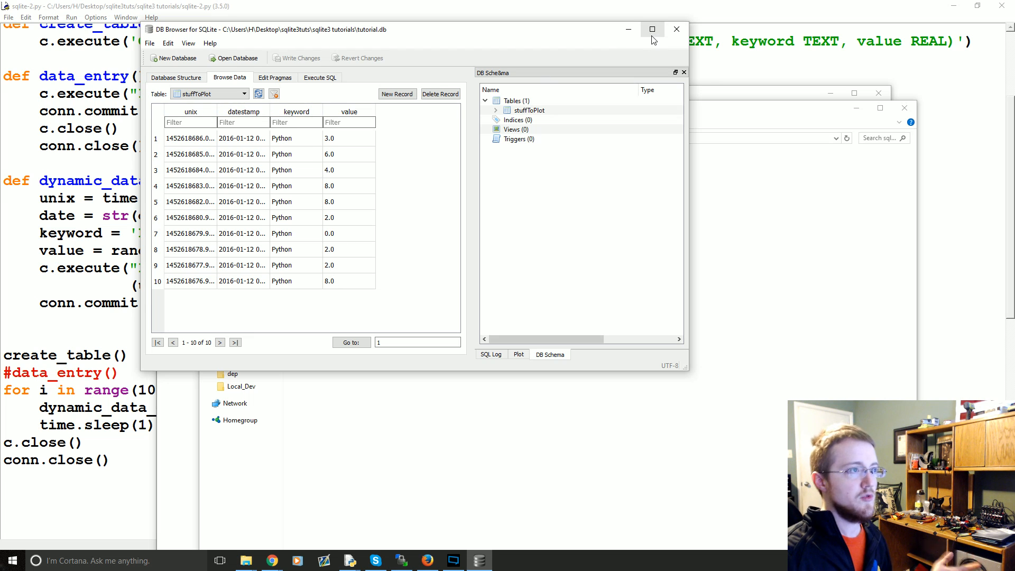
{"action": "mouse_move", "coordinate": [677, 29]}
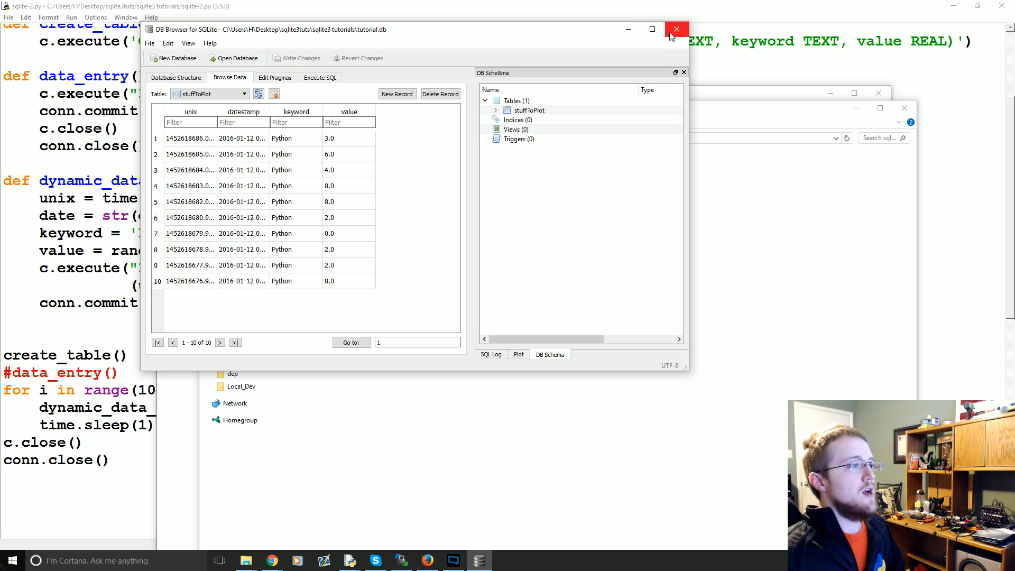
{"action": "left_click", "coordinate": [677, 29]}
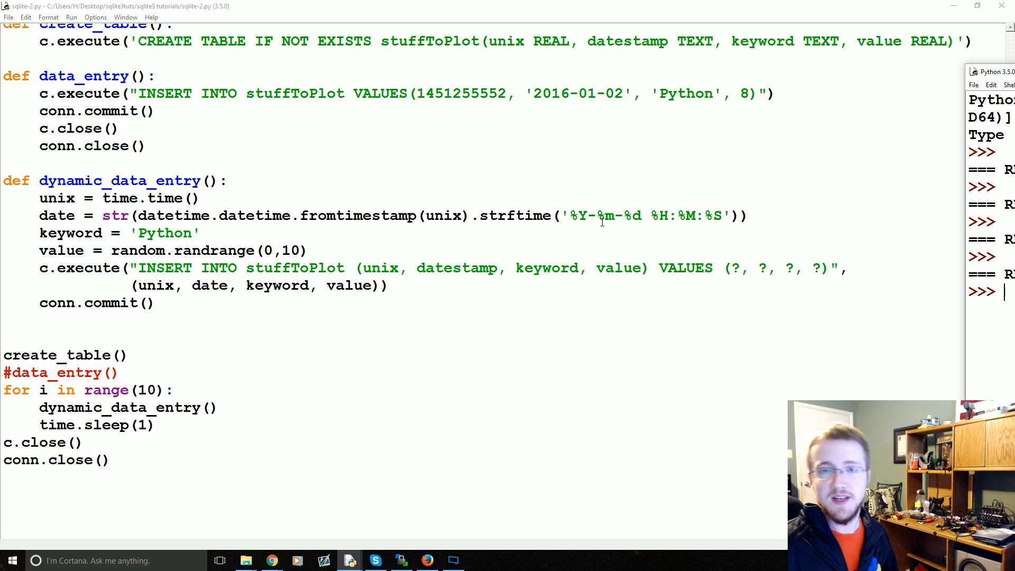
{"action": "mouse_move", "coordinate": [371, 257]}
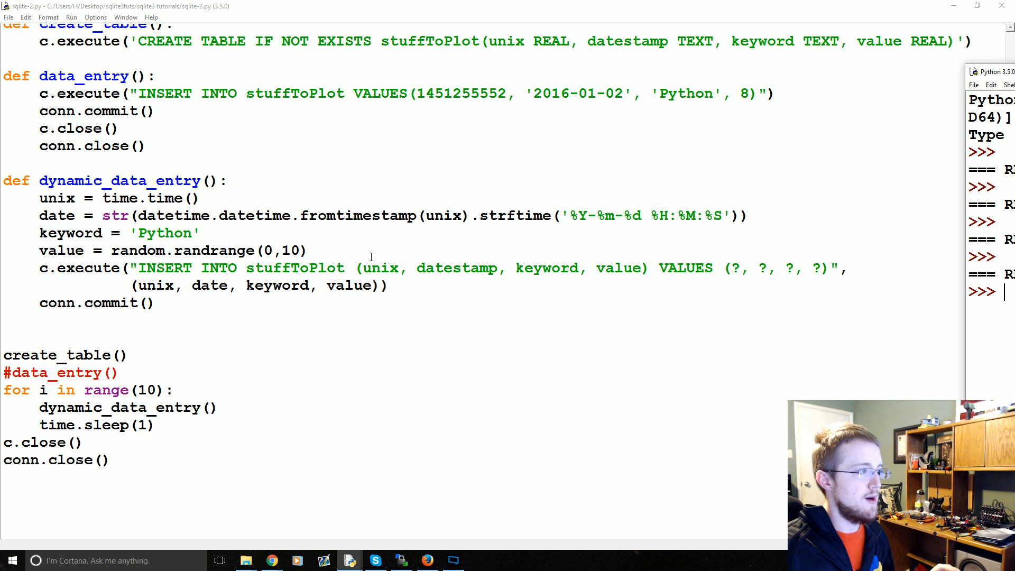